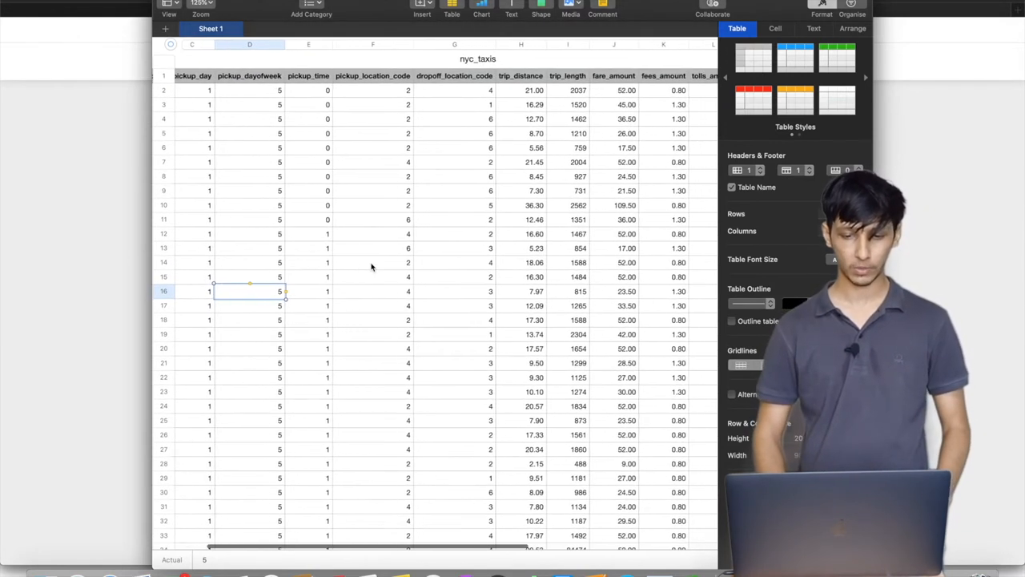
Write `import numpy as np` in the first cell
scroll(right, 3)
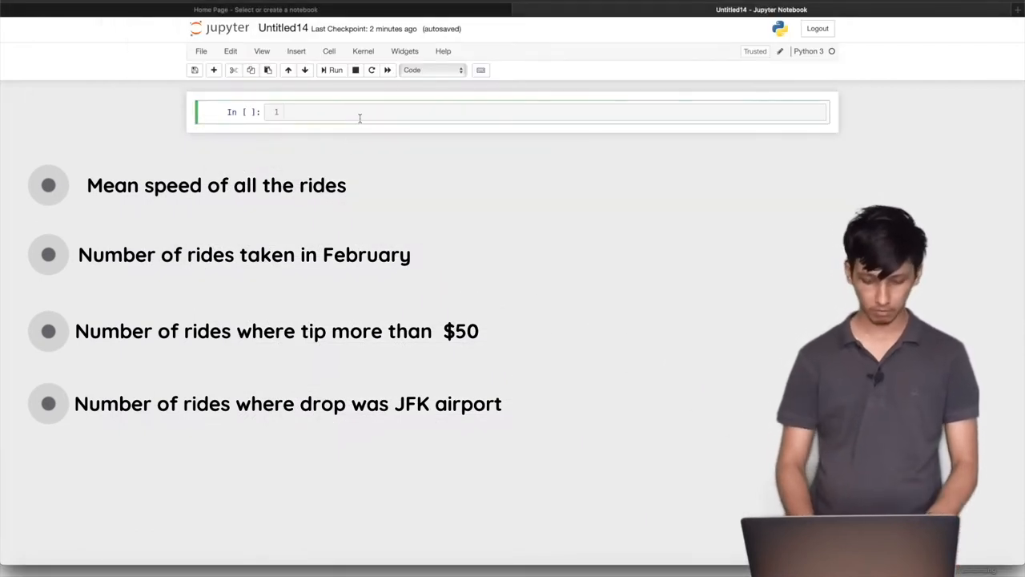
text(import)
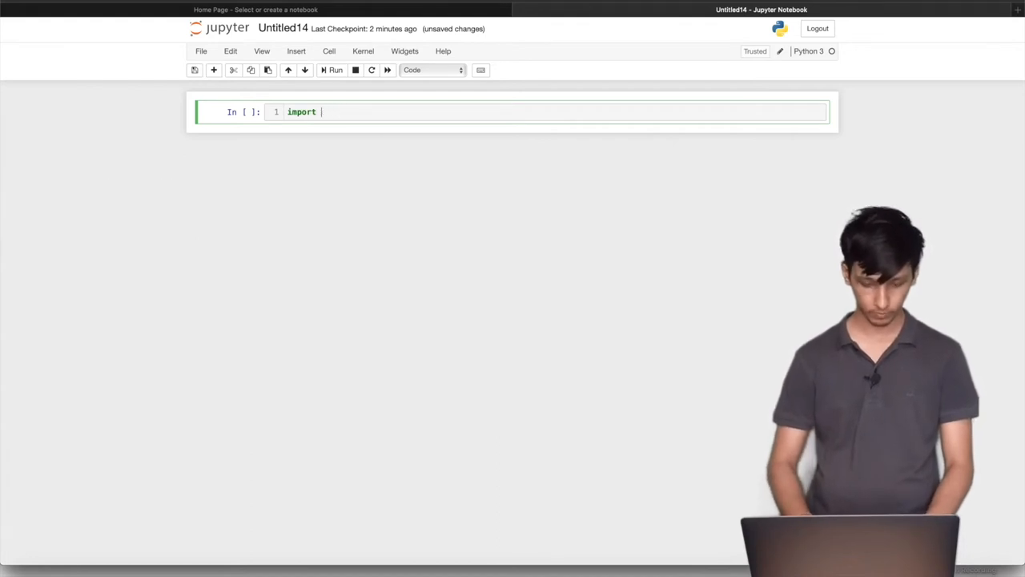
text(numpy)
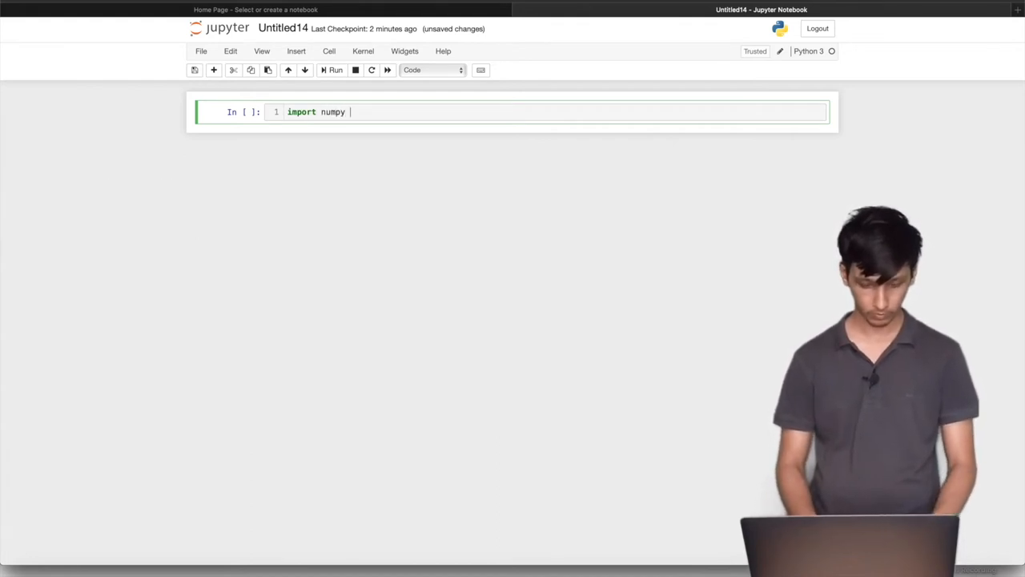
text(as np)
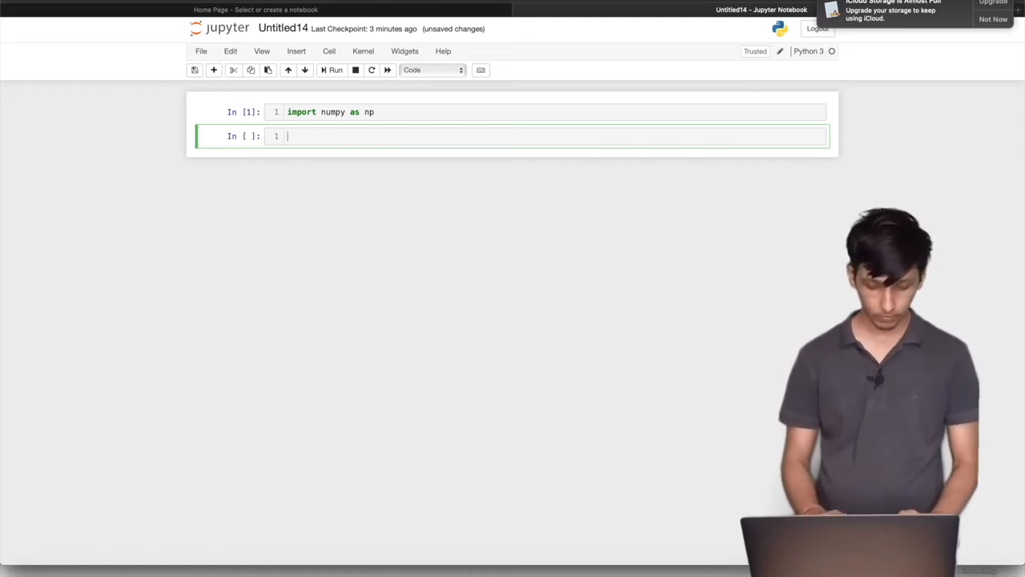
Write `np.genfromtxt('nyc_taxis.csv', delimiter = ',', skip_header = True)` in the second cell
text(np.)
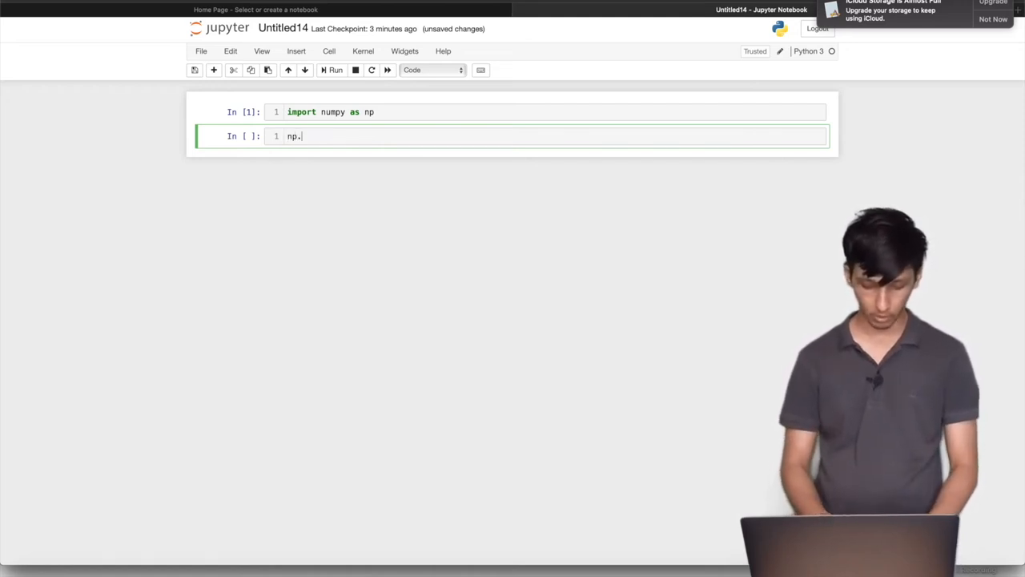
text(genfrom)
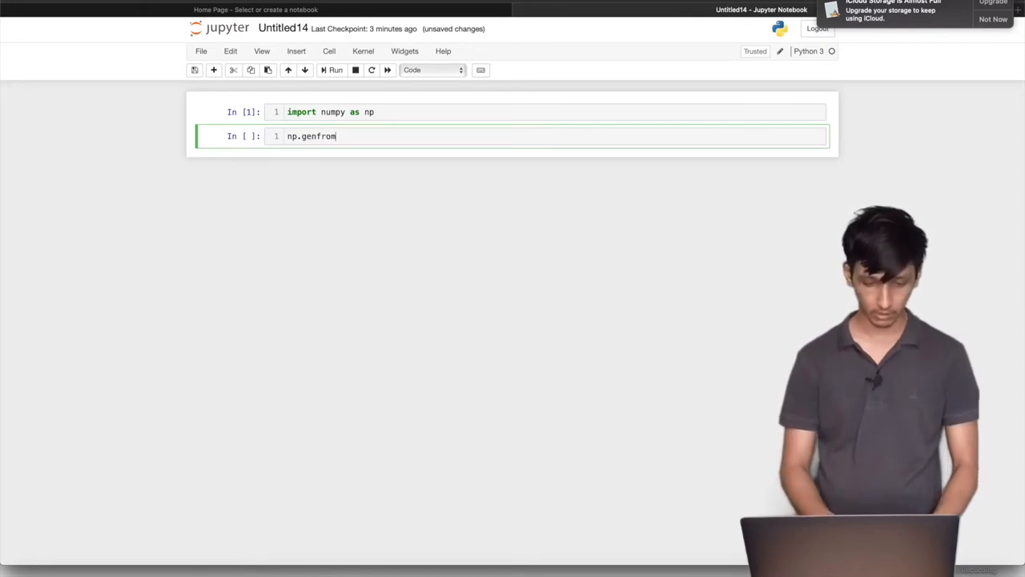
text(txt())
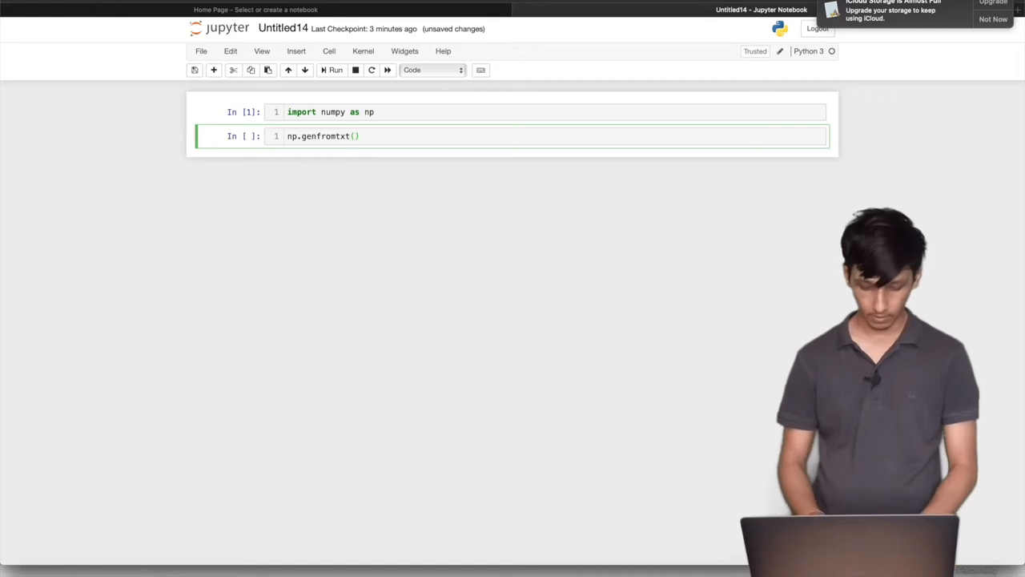
text('nyc')
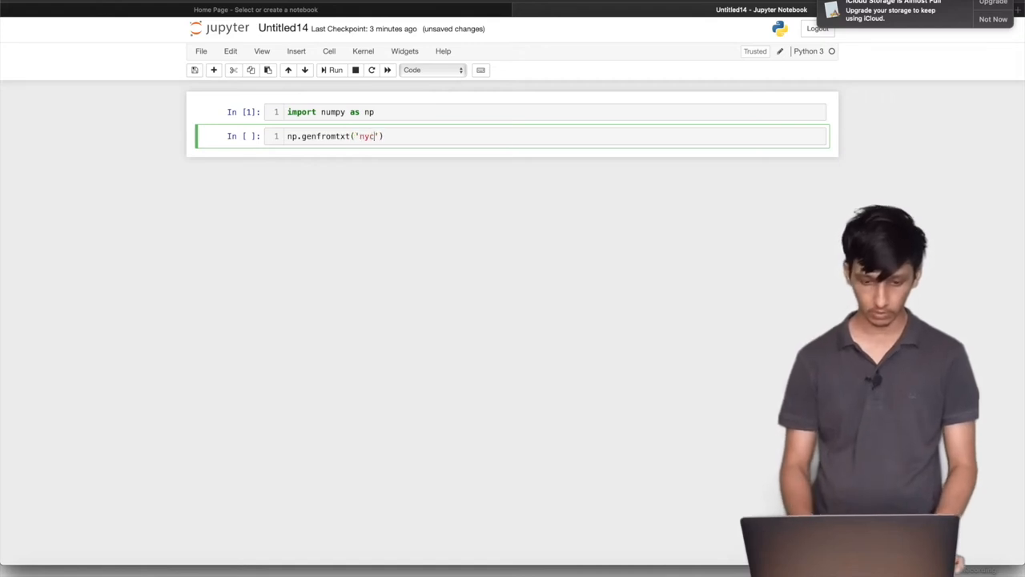
text(_)
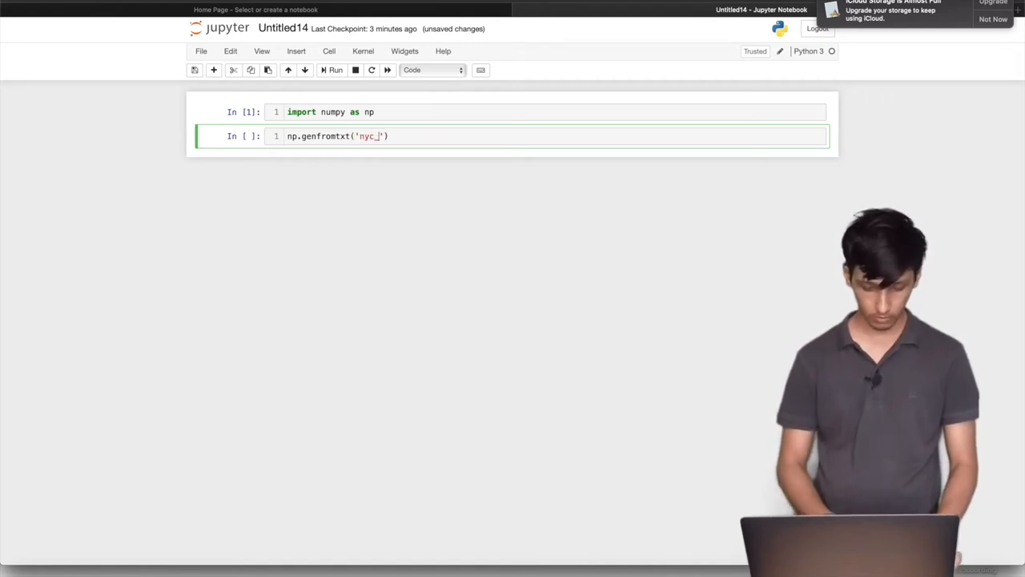
text(taxi)
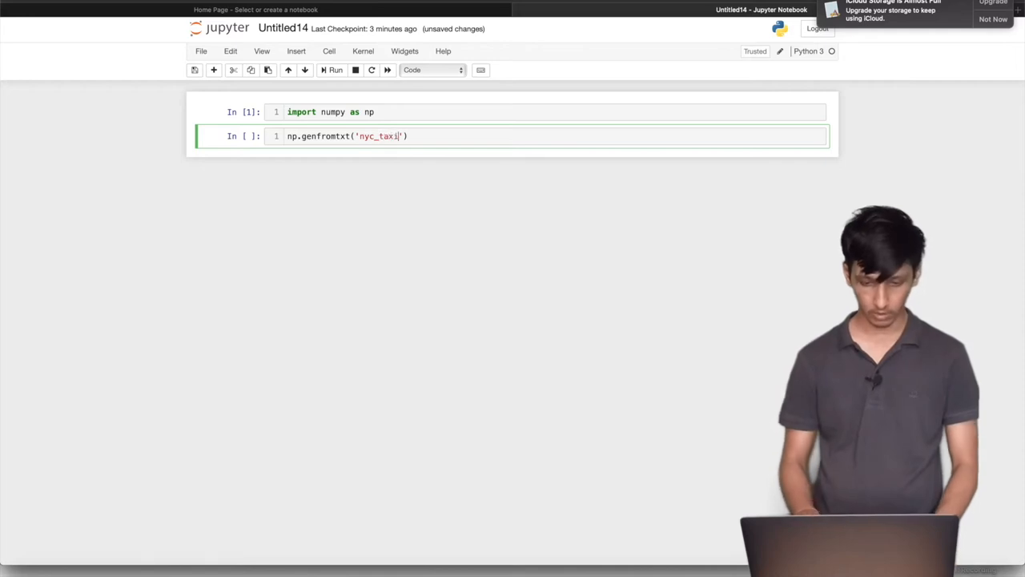
text(s.csv)
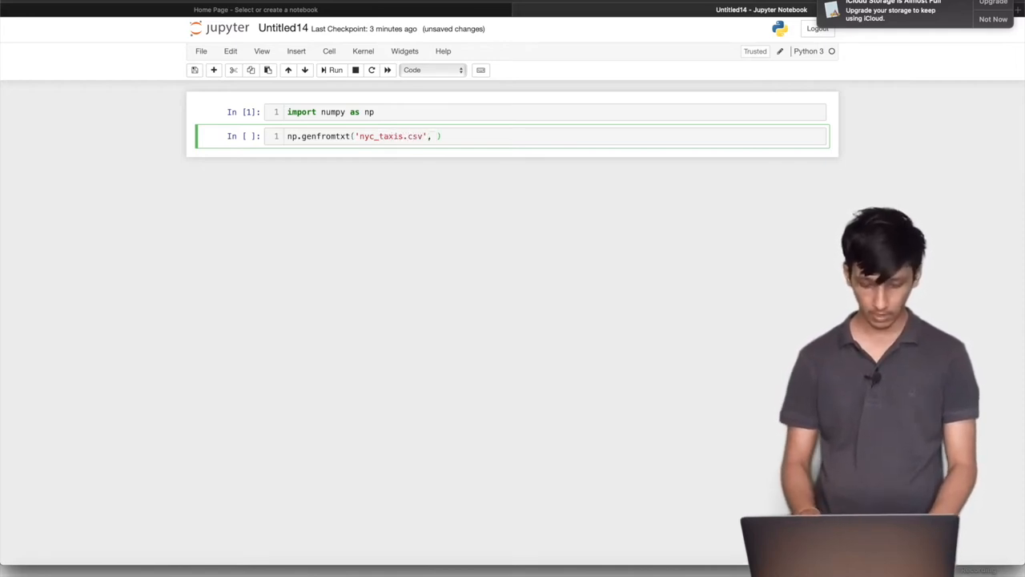
text(delimiter)
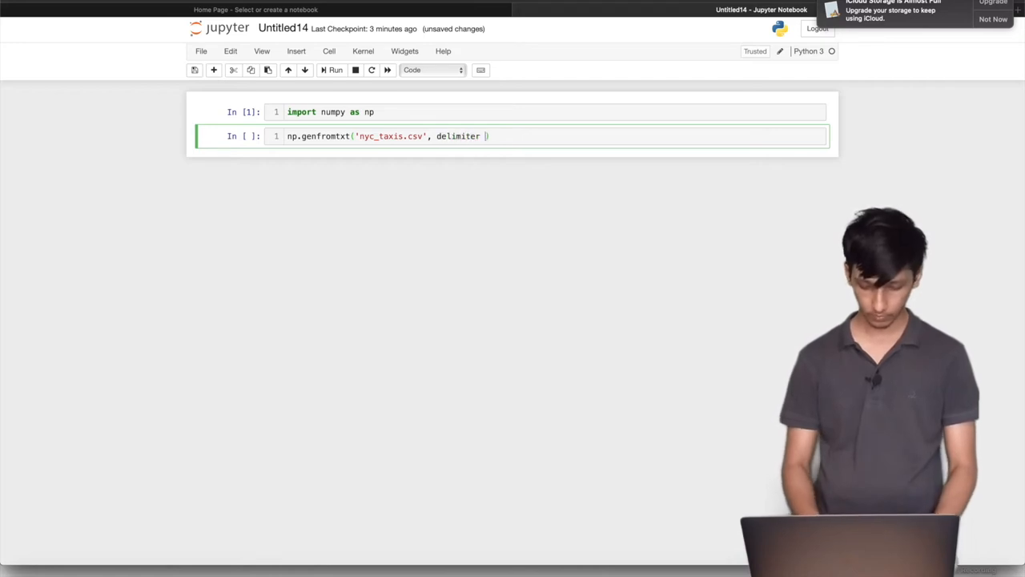
text(= ',',)
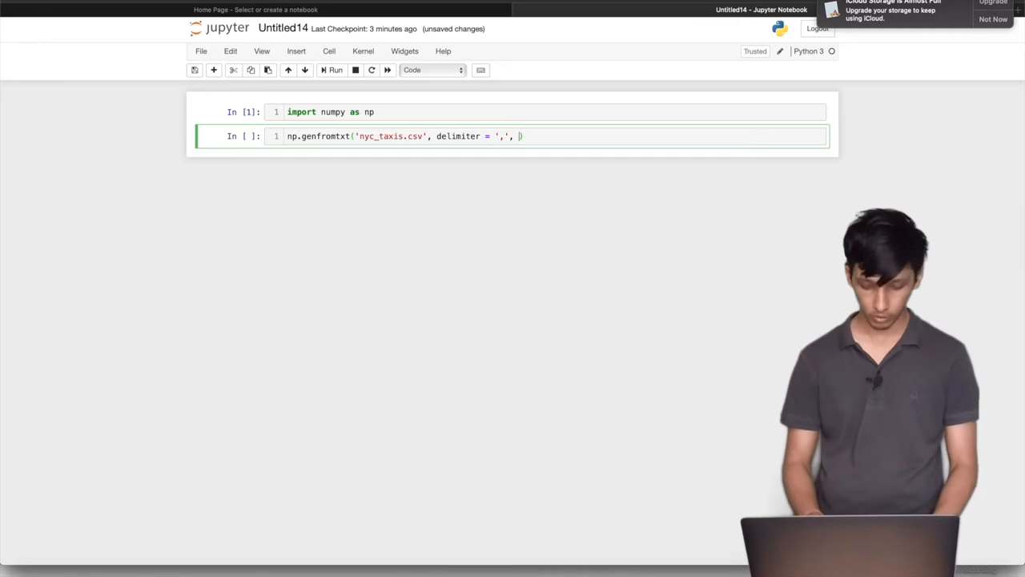
text(skip_header =)
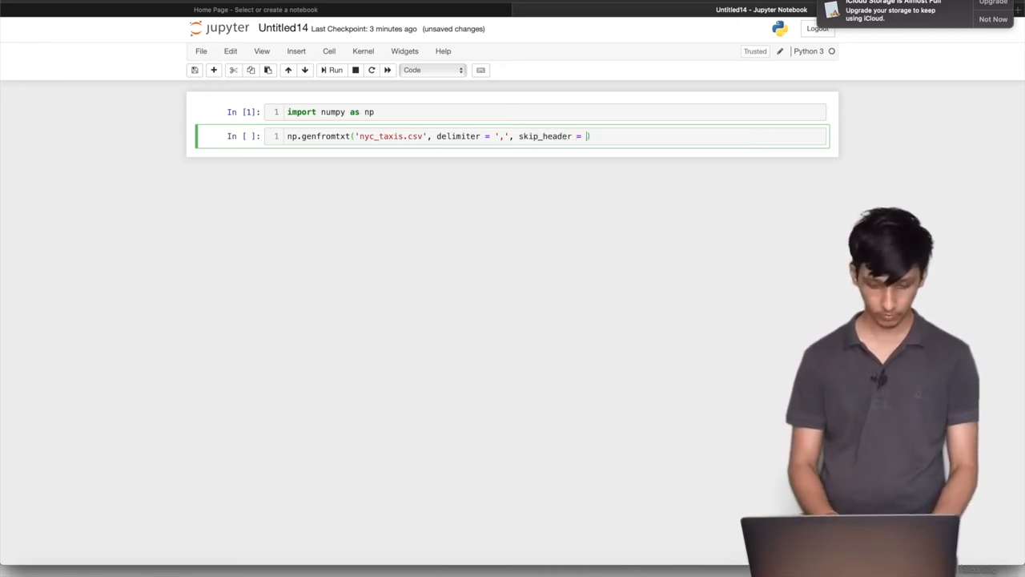
text(True))
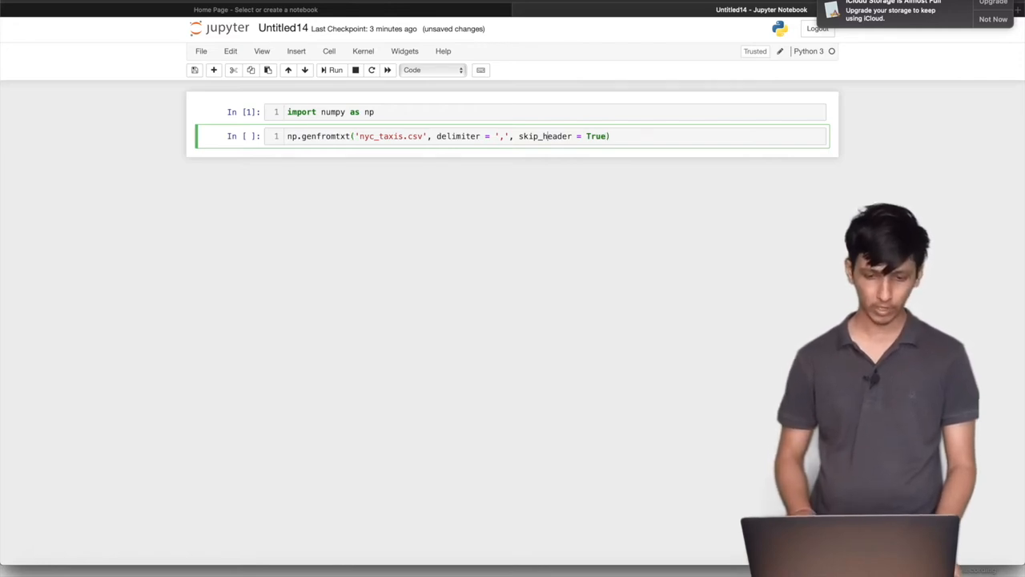
mouse_move(232, 156)
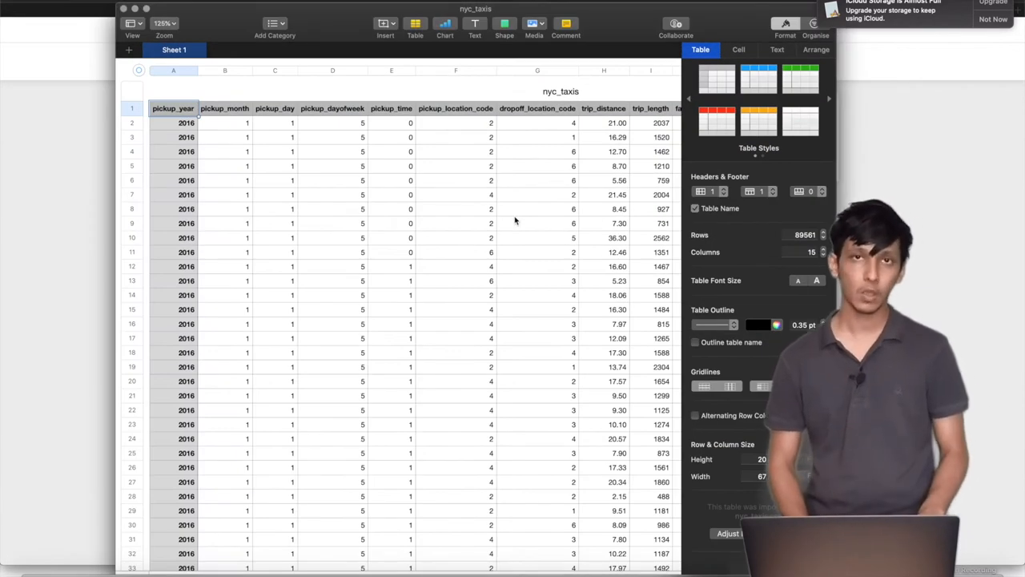
mouse_move(317, 112)
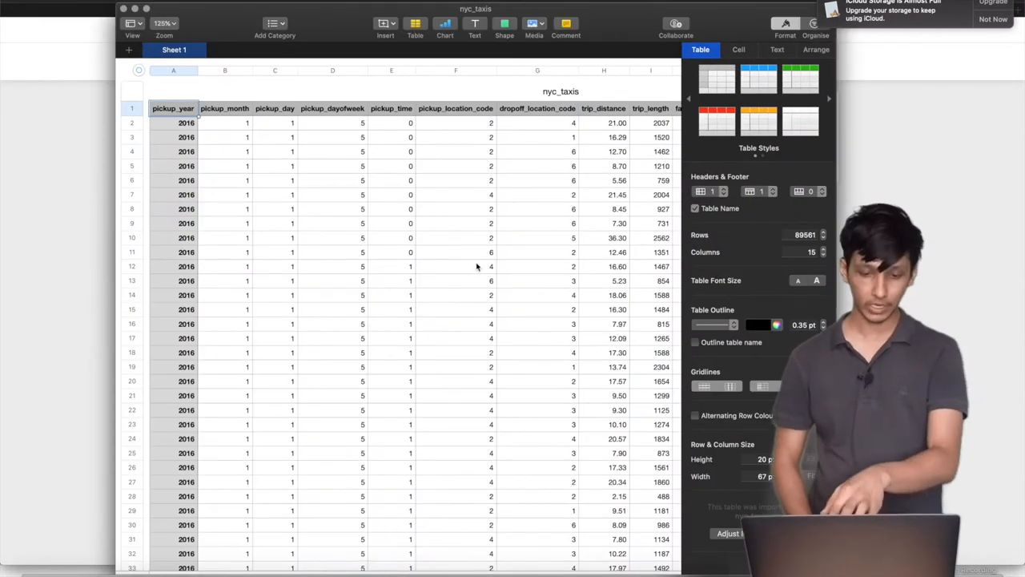
mouse_move(612, 121)
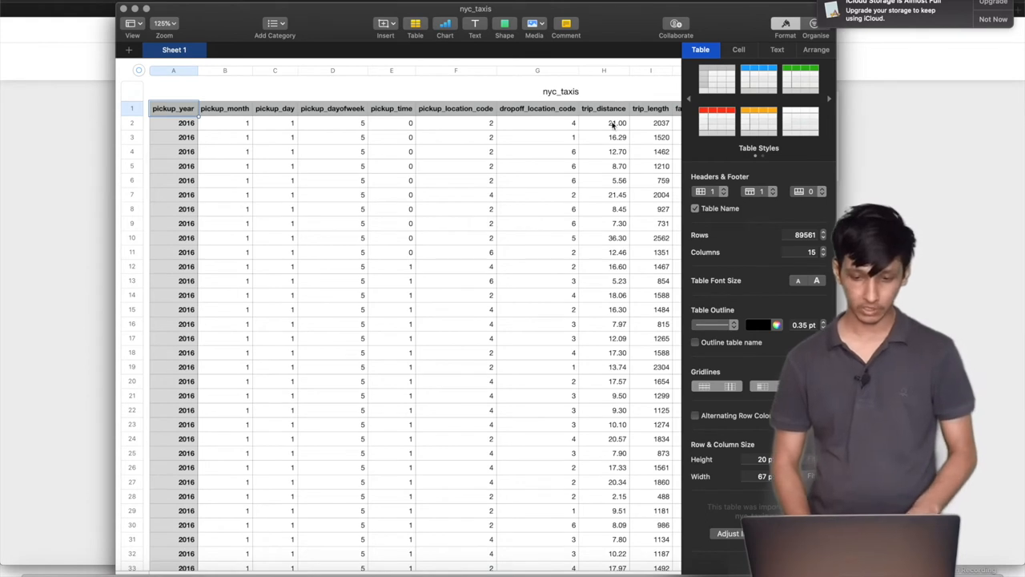
click(608, 122)
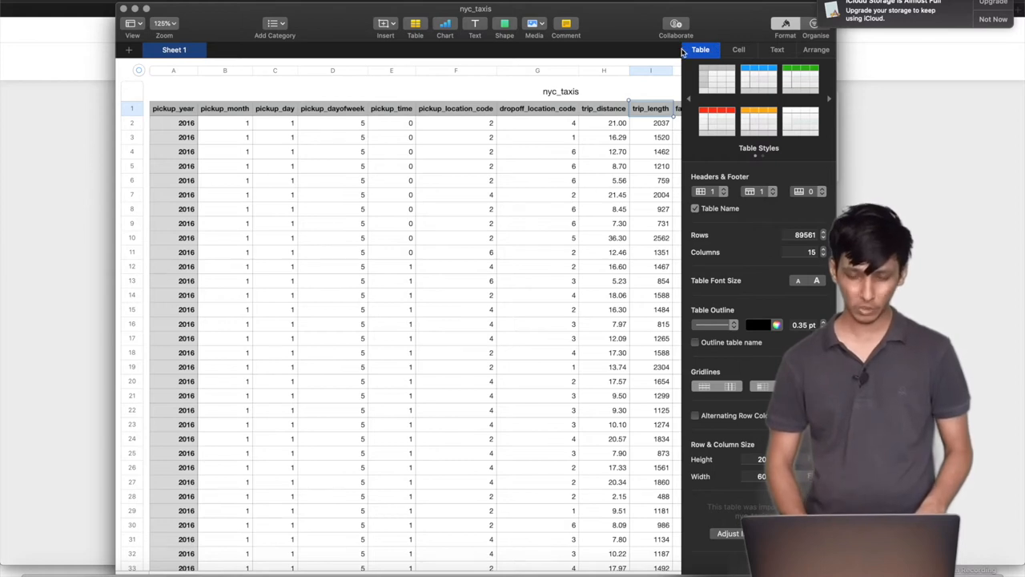
mouse_move(670, 120)
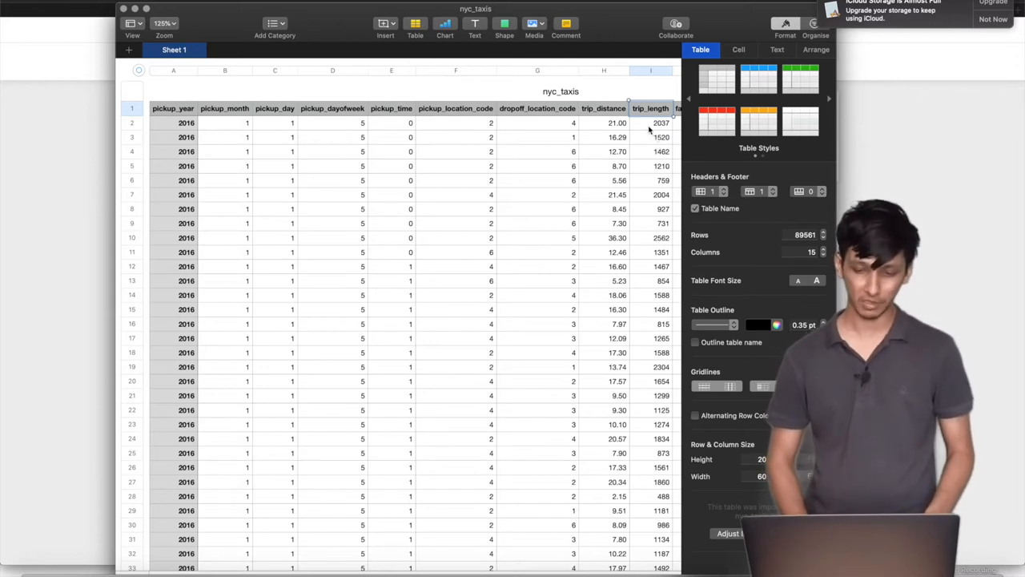
click(651, 122)
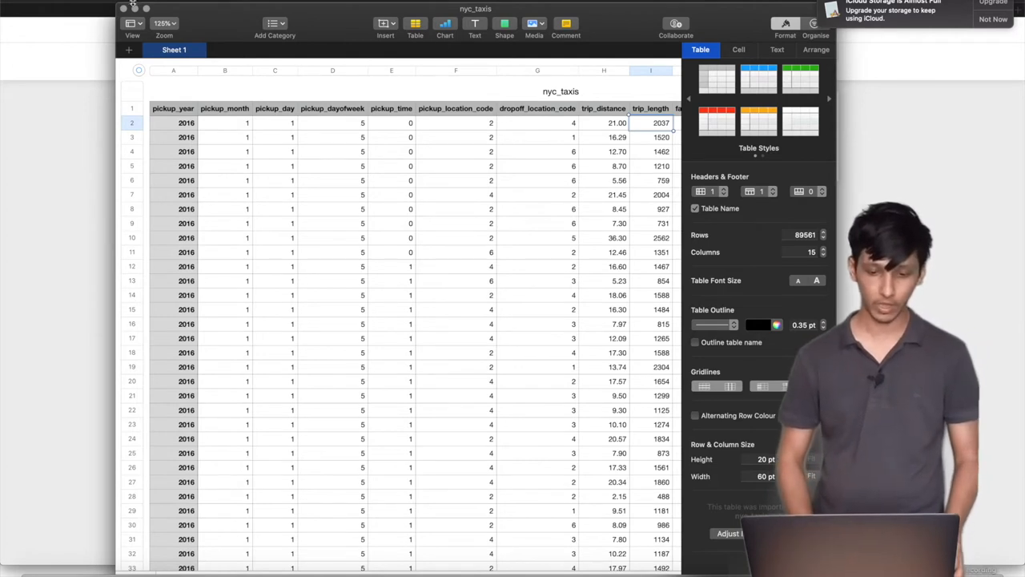
mouse_move(409, 165)
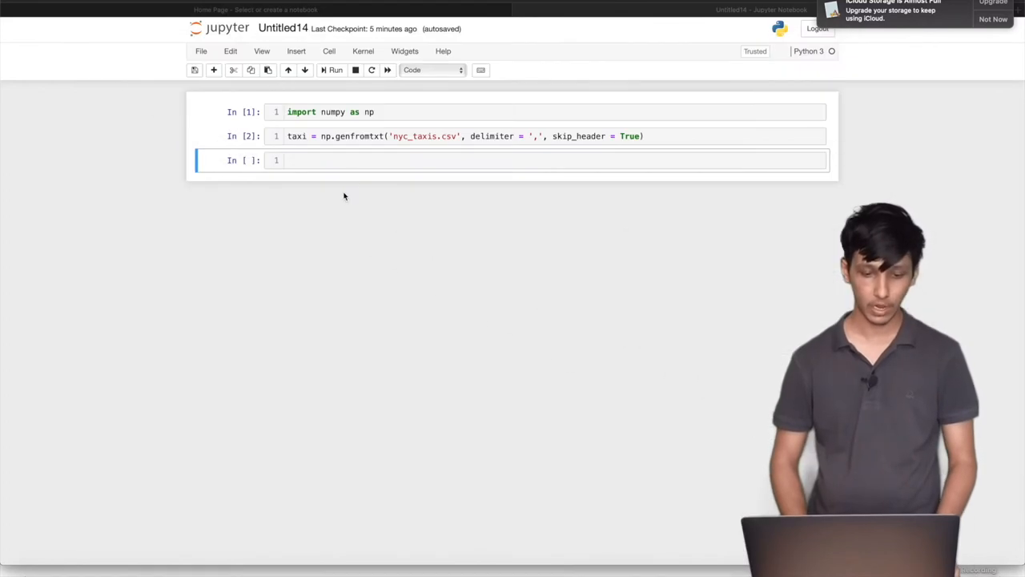
Define speed as taxi column 7 divided by column 8 over 3600
text(speed)
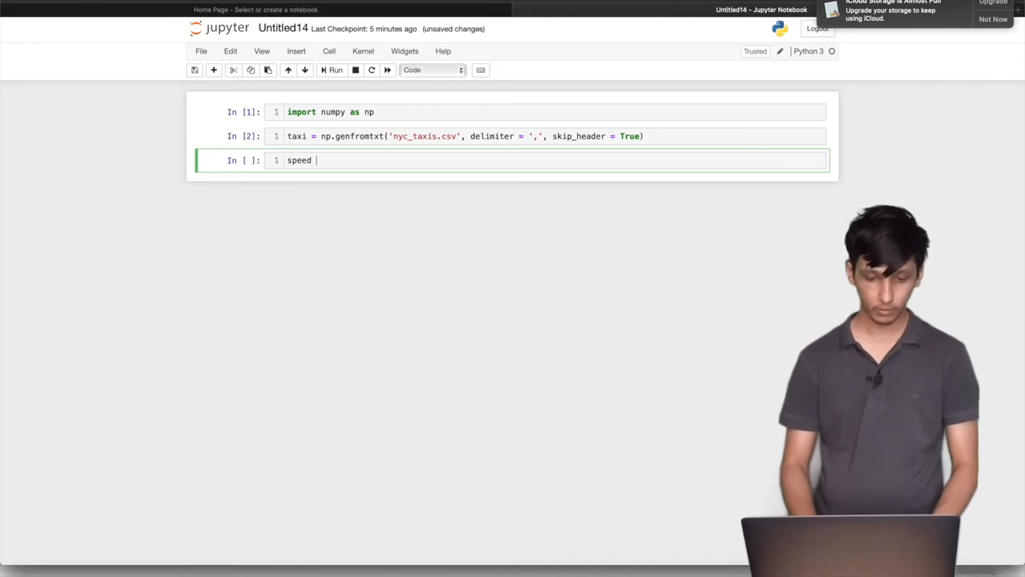
text(= taxi)
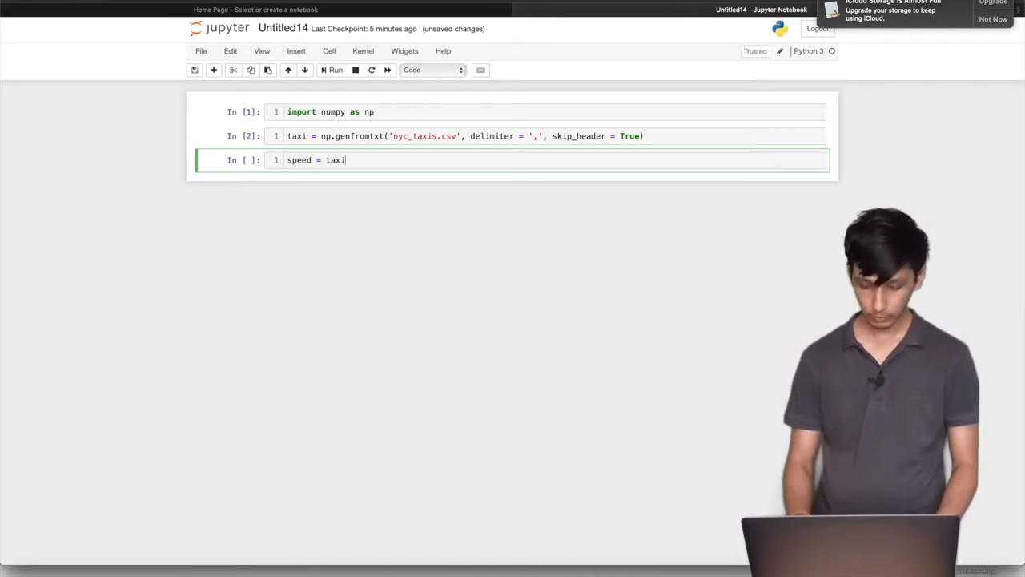
text([:])
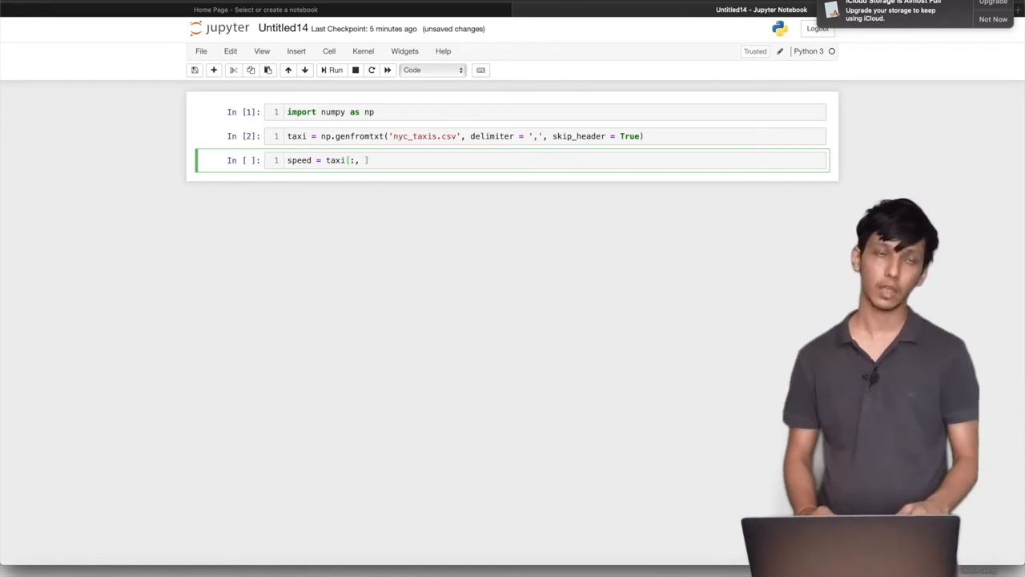
text(7)
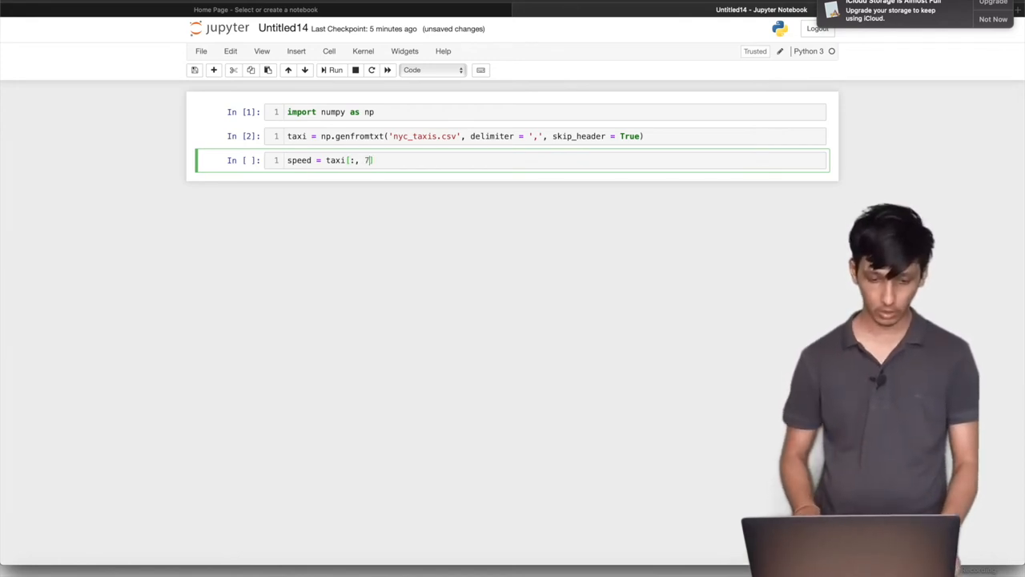
text(]/)
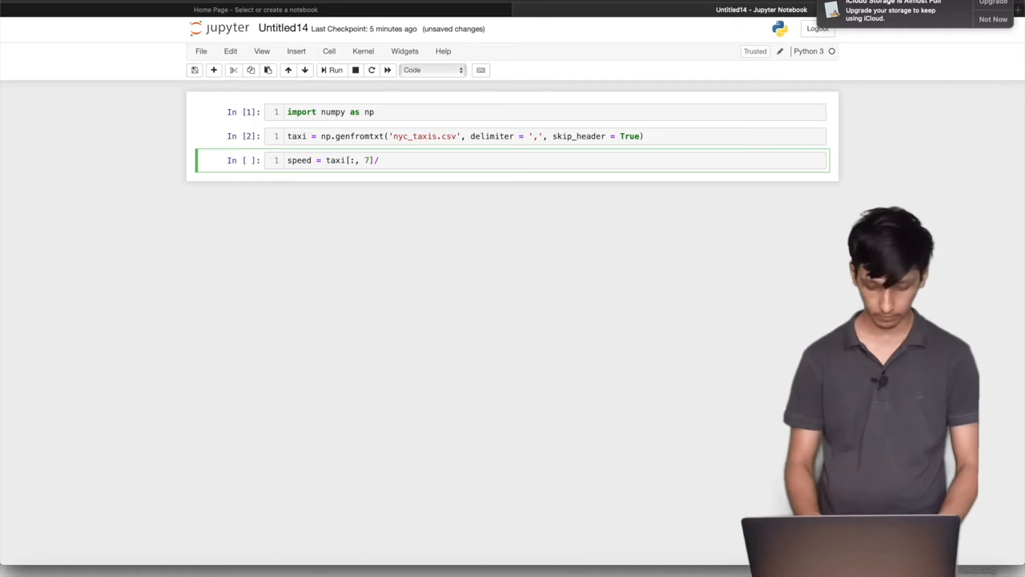
text(taxi[])
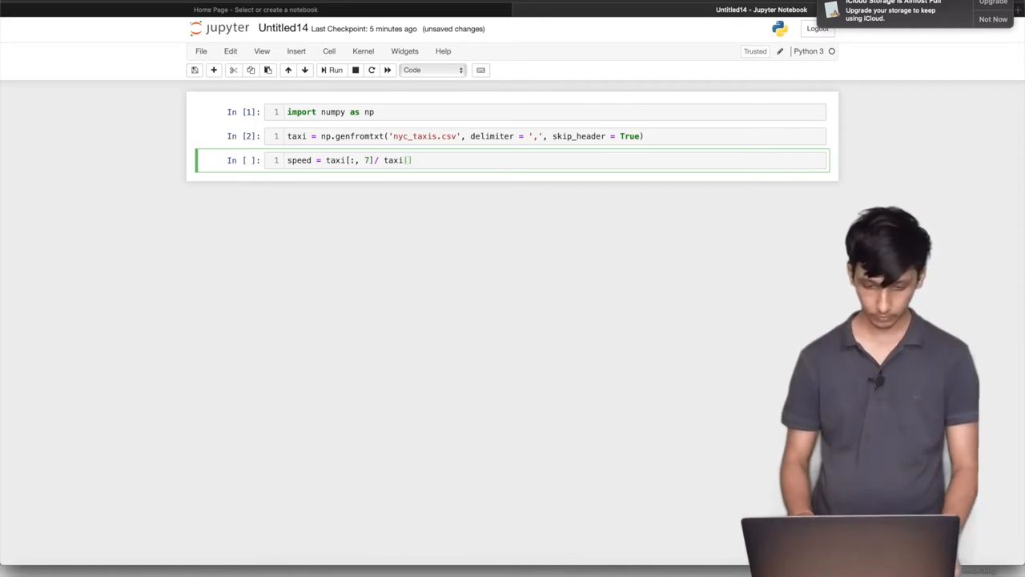
text(:,)
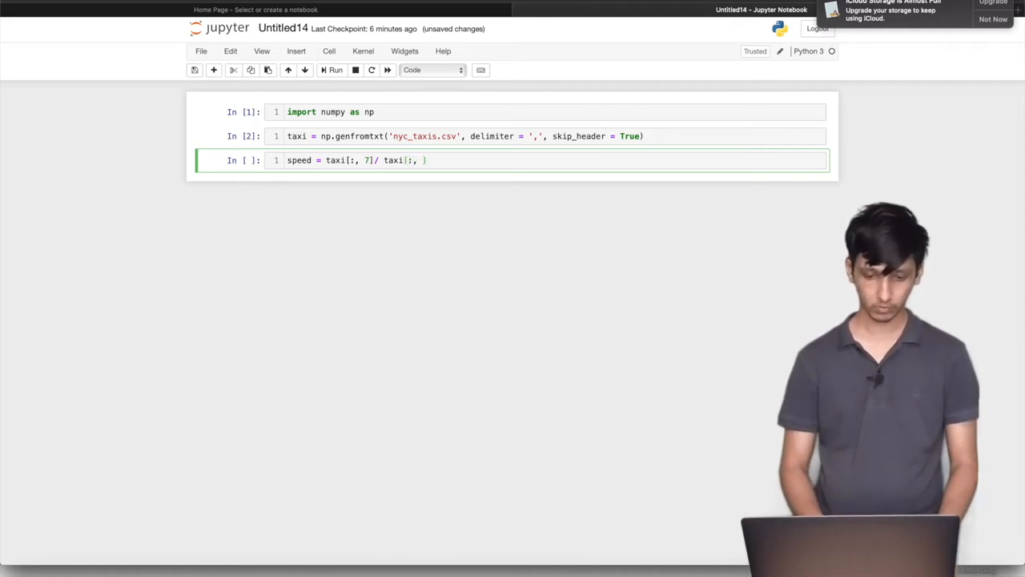
text(8)
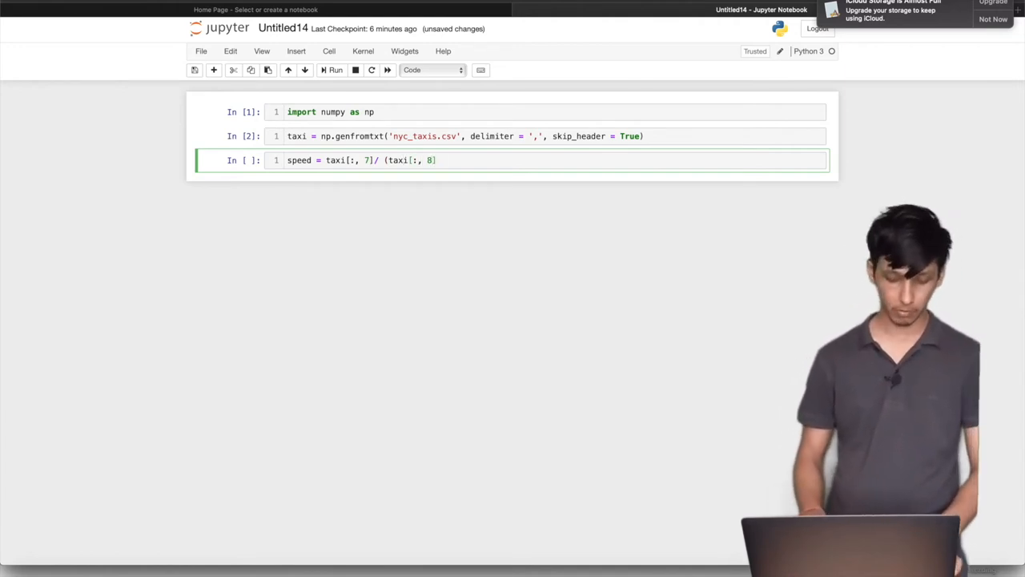
text(/3600))
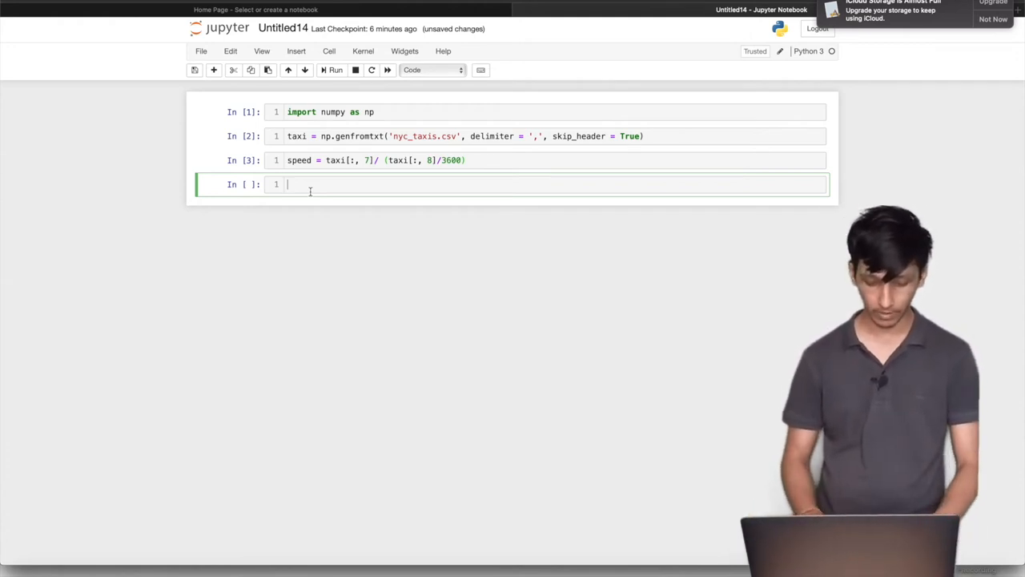
Compute mean_speed = speed.mean(), print it and run the cell
text(mean_)
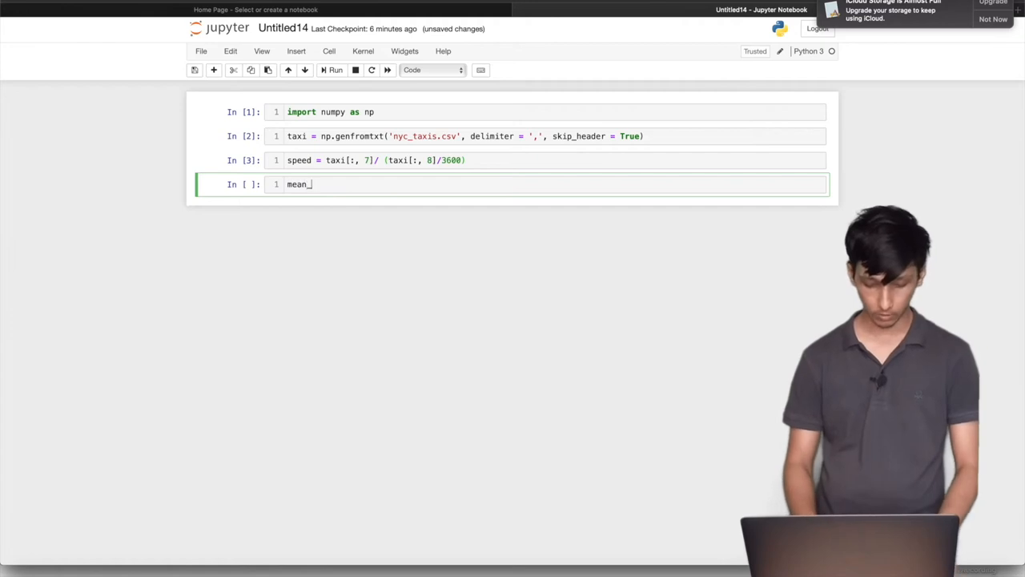
text(sp)
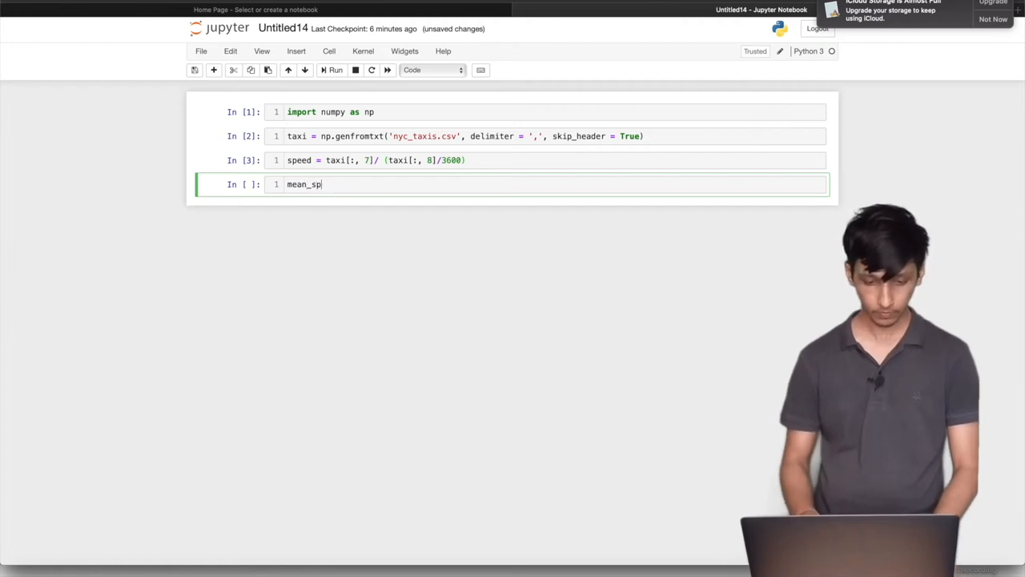
text(eed =)
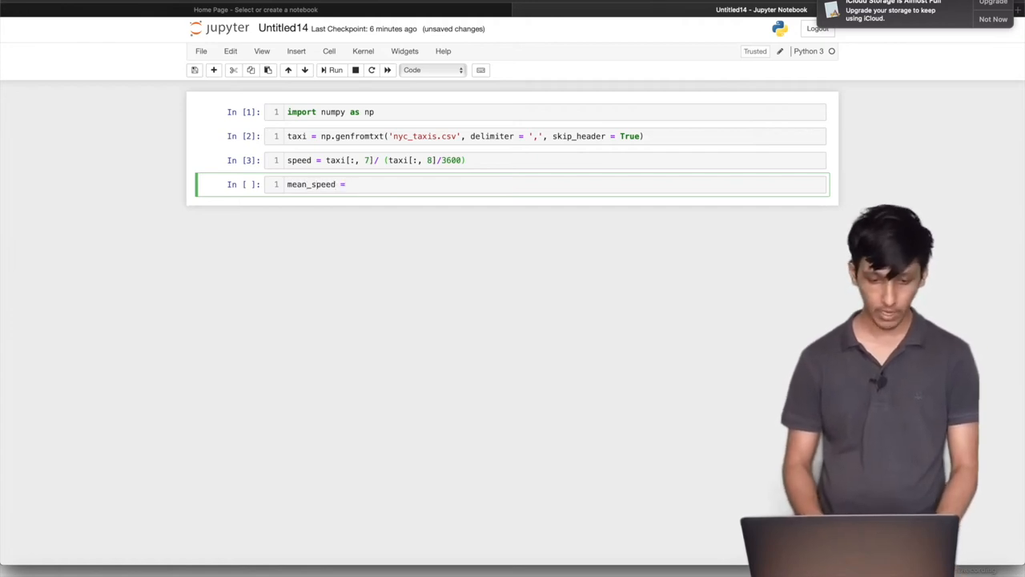
text(spee)
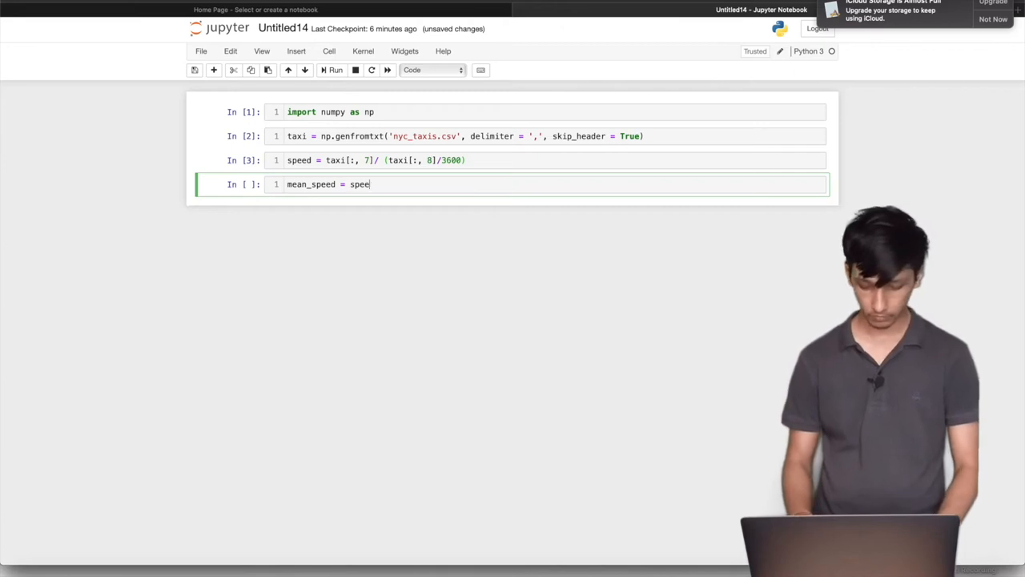
text(d.mean())
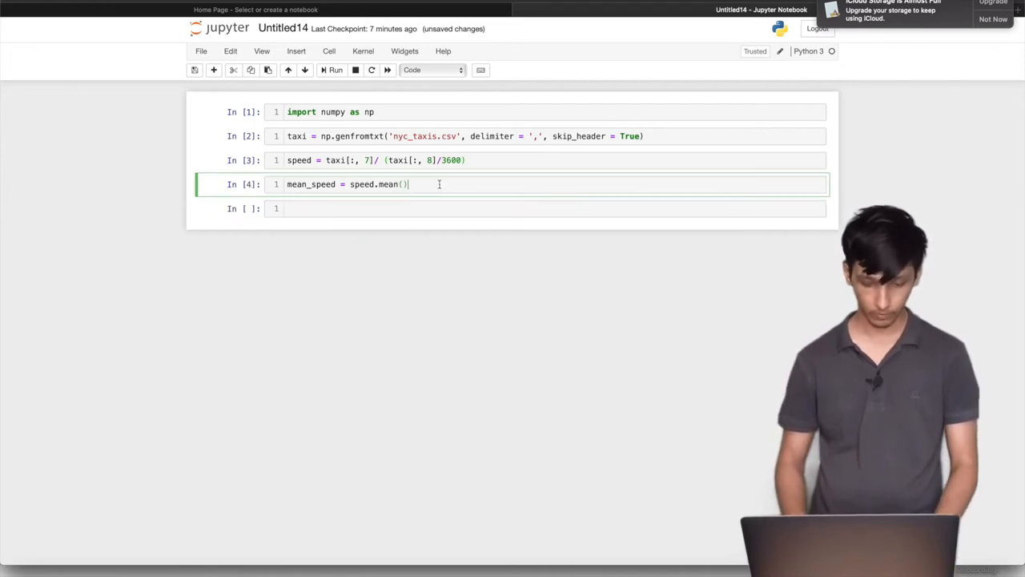
text(print())
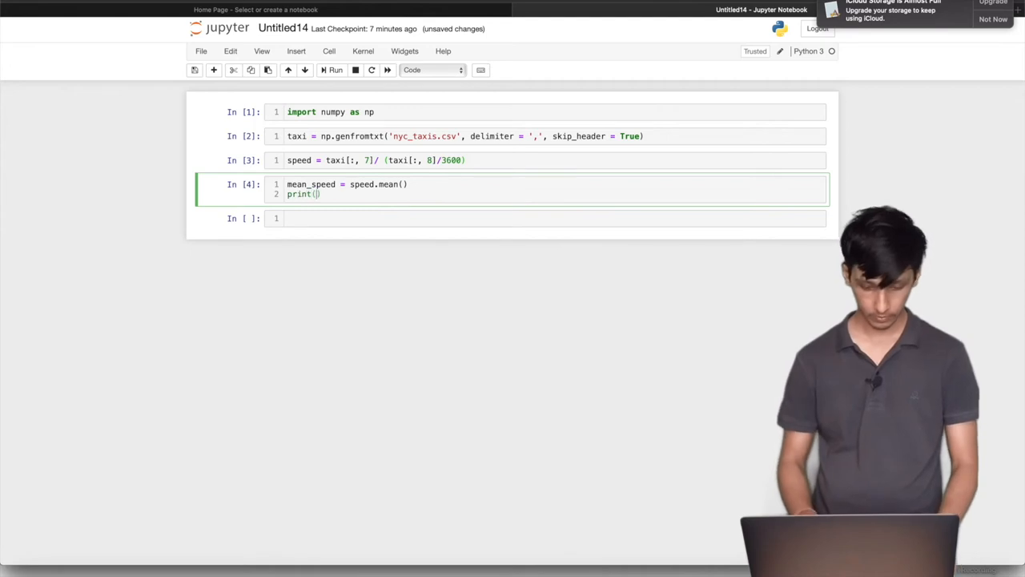
text(mean_s)
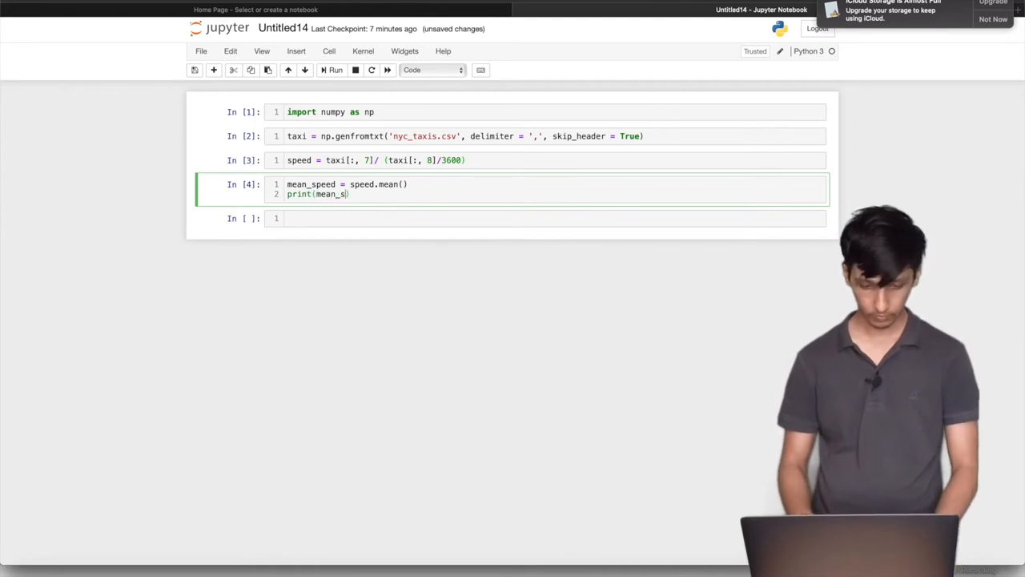
key(Shift+Enter)
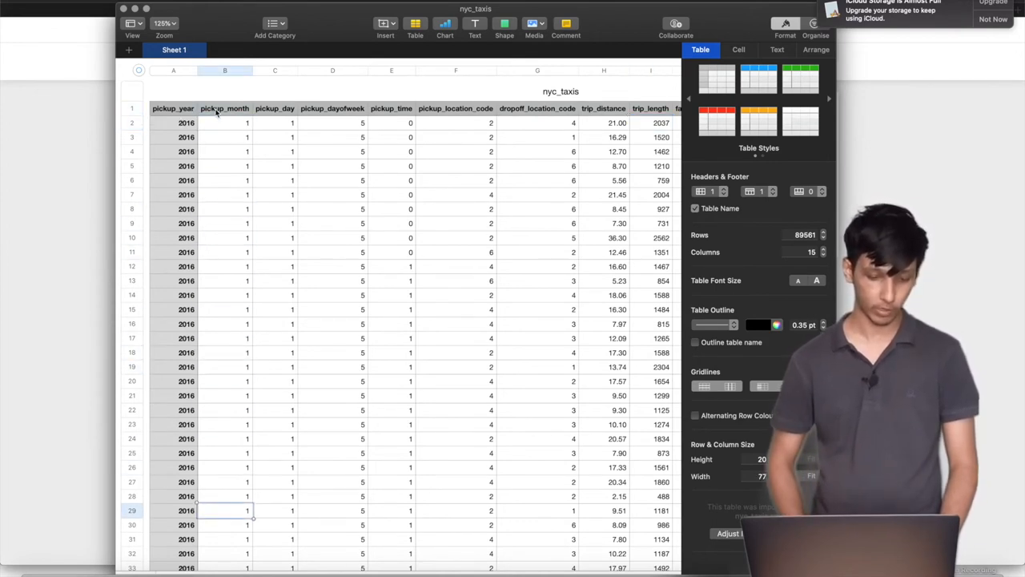
scroll(down, 3)
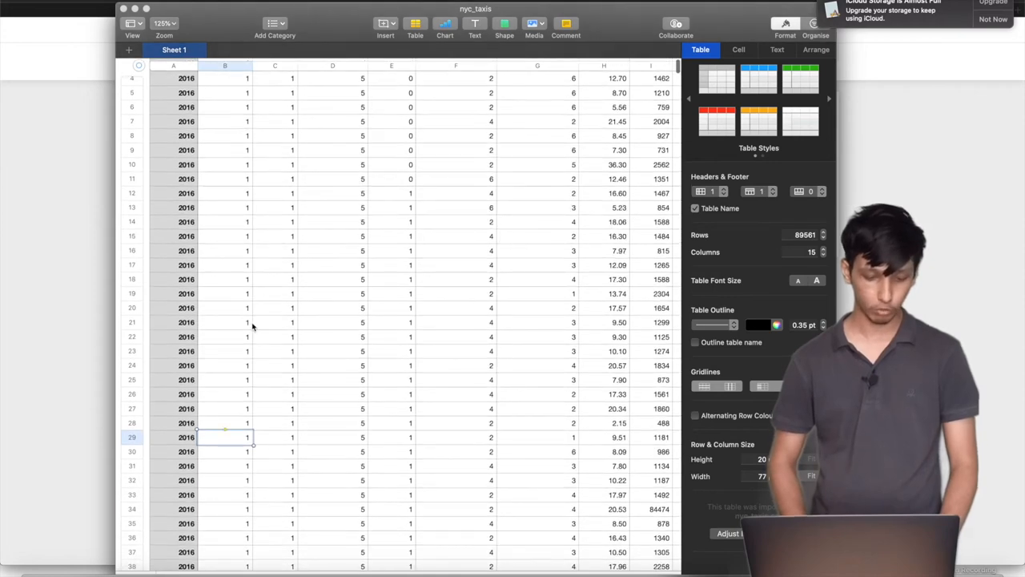
scroll(down, 3)
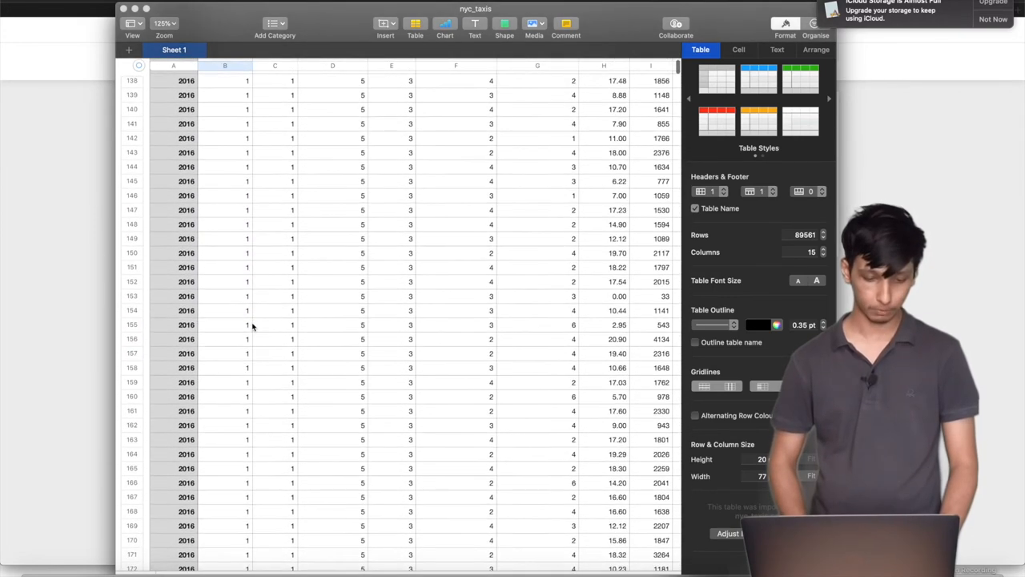
scroll(down, 3)
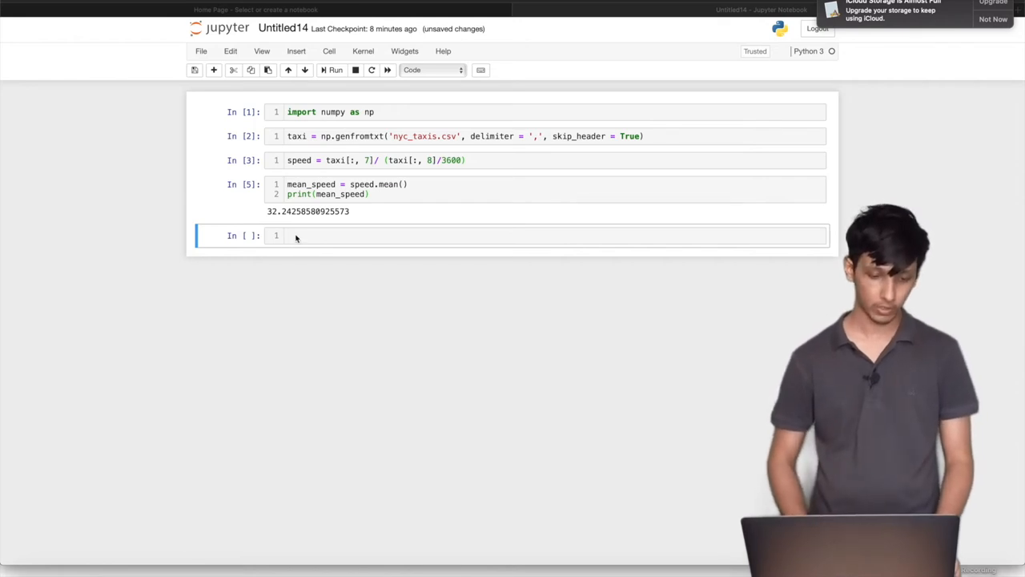
Start the February filter expression `taxi[:, 1] == 2, 1]` in the new cell
click(294, 234)
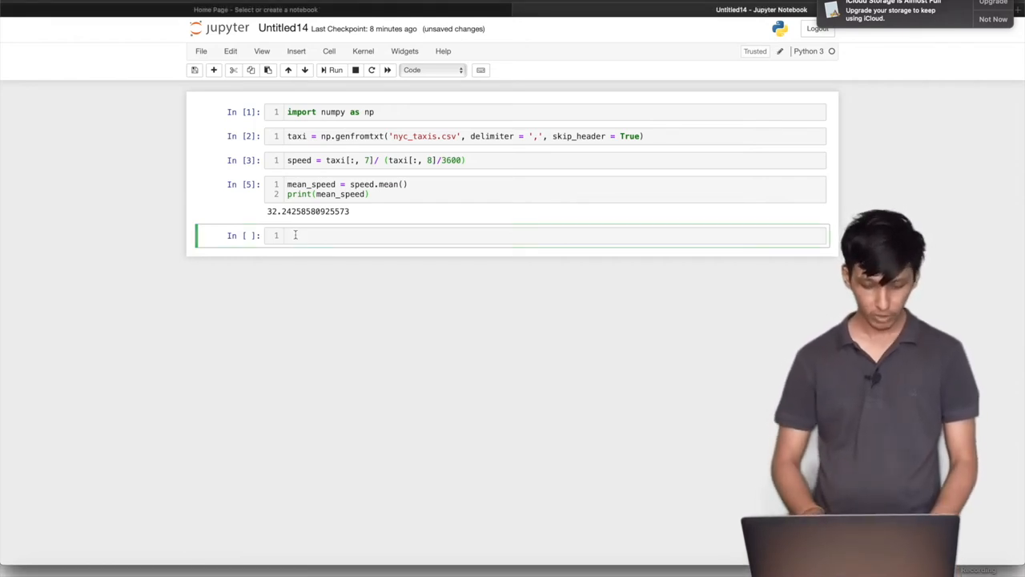
text(taxi[:,)
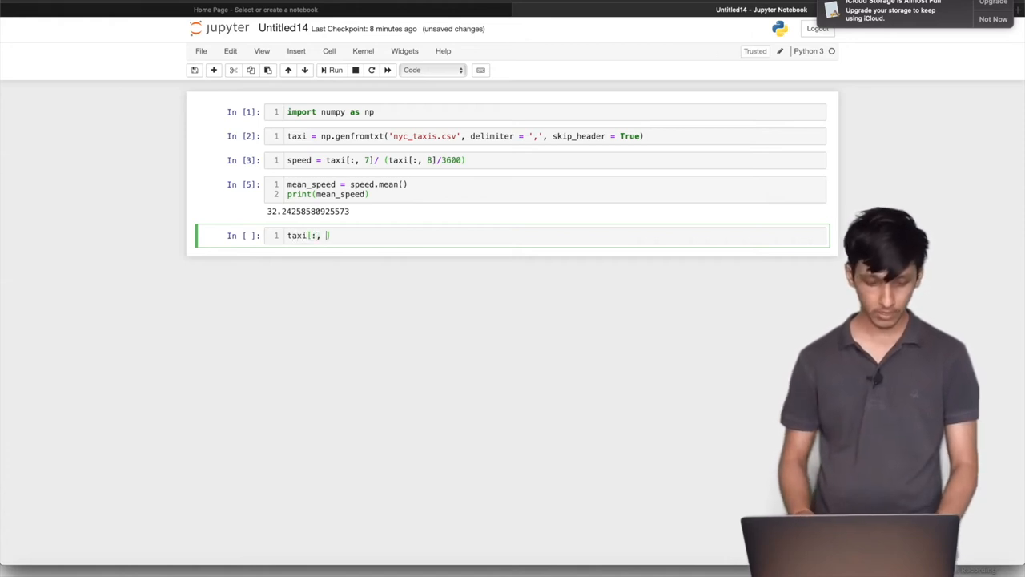
text(1])
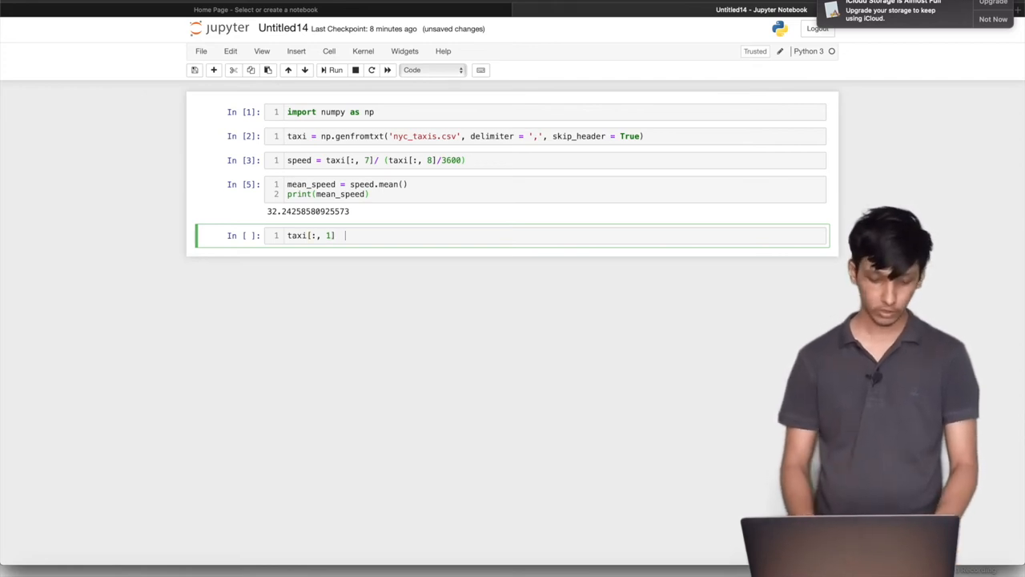
text(==)
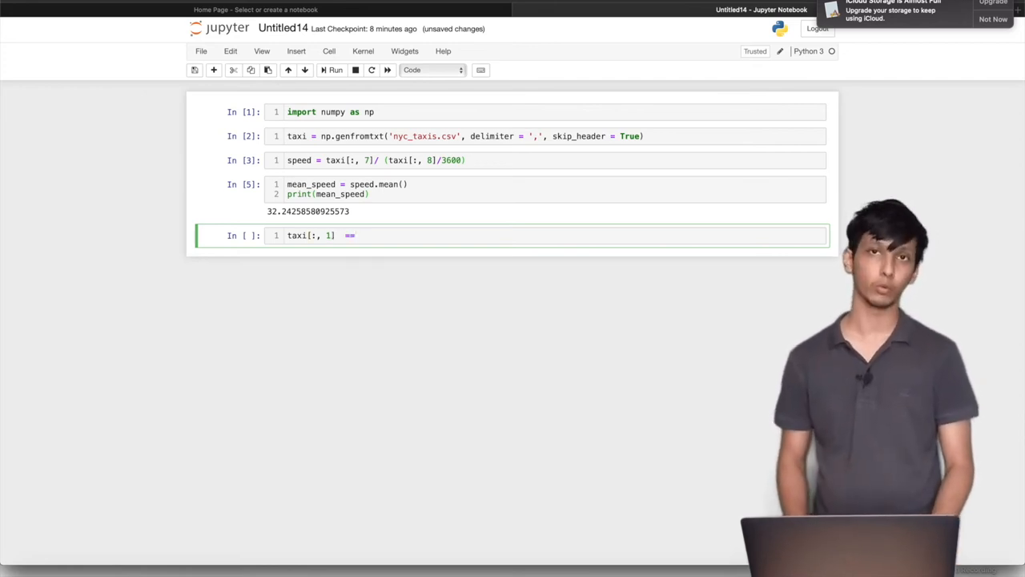
text(2)
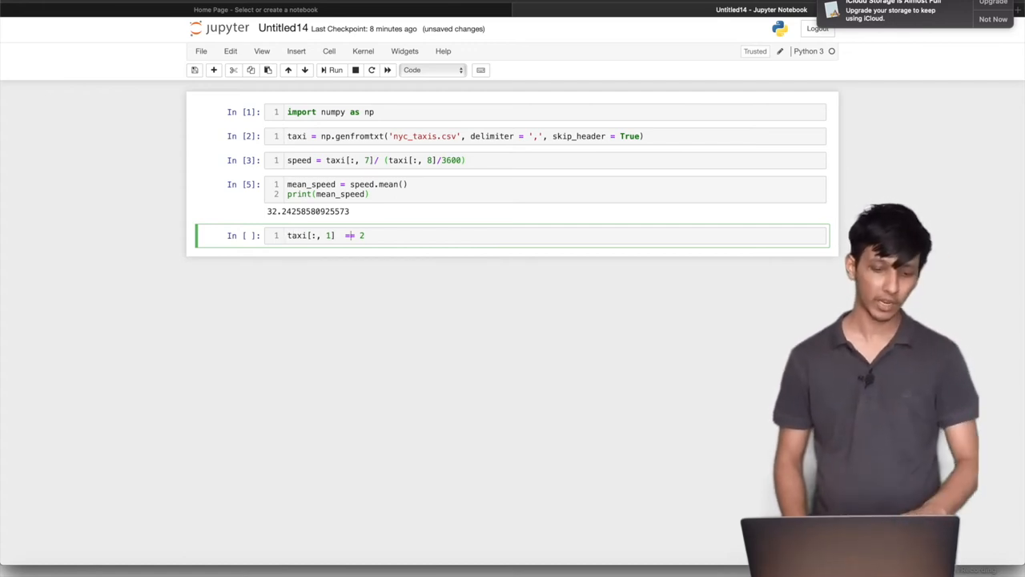
text(==,)
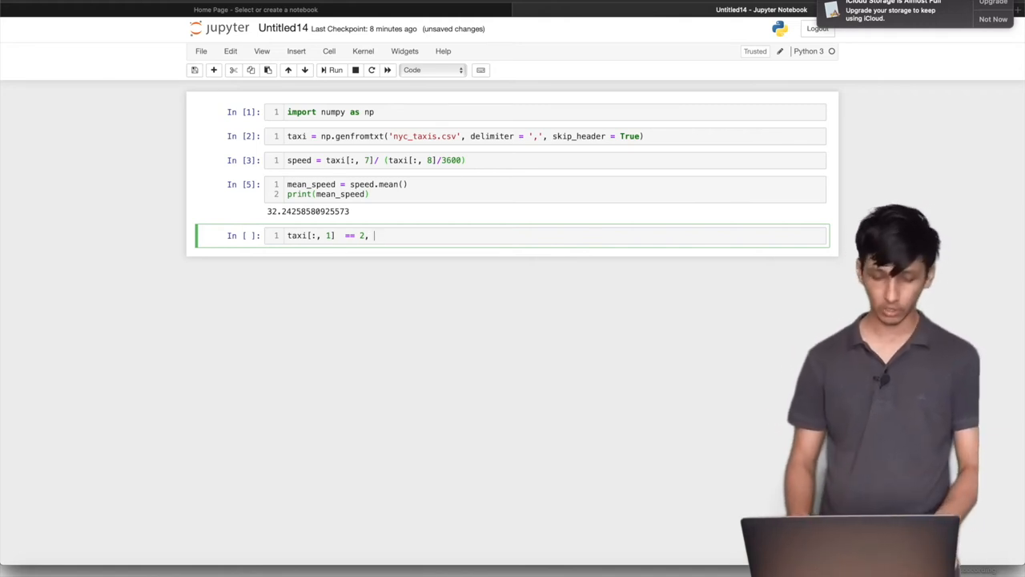
text(1])
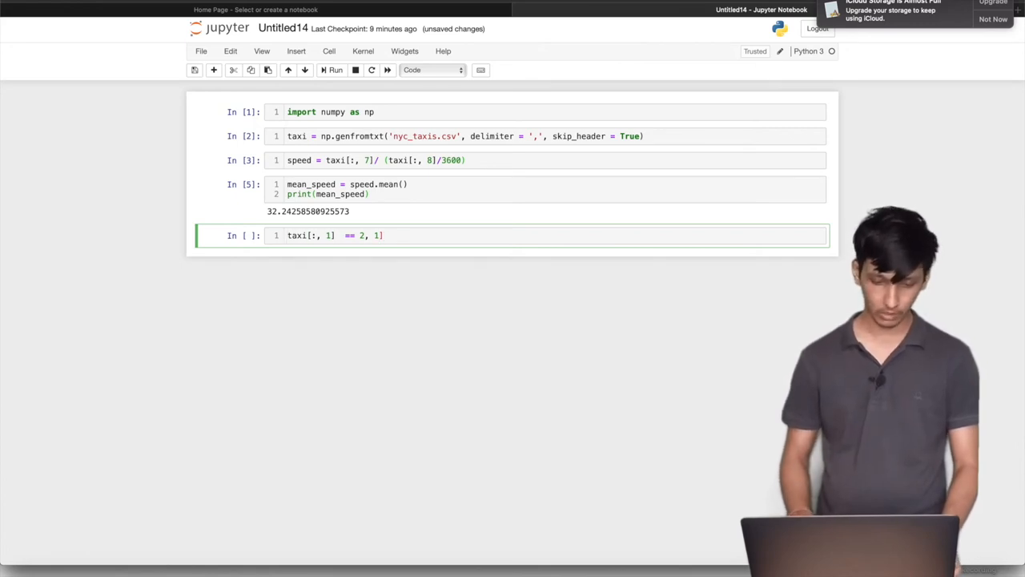
text(ta[)
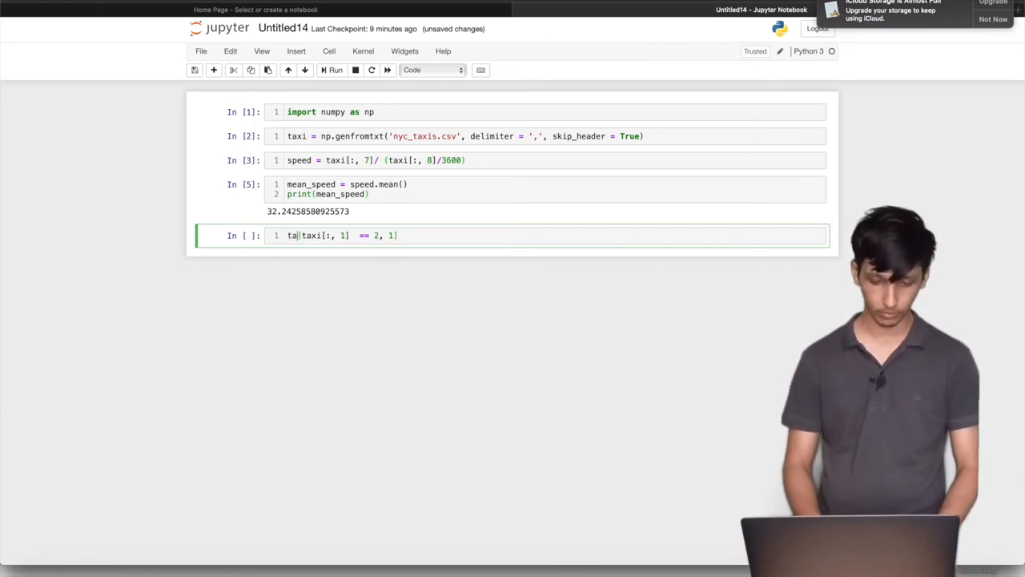
Assign `rides_feb = taxi[taxi[:, 1] == 2, 1]`, run it and return to the cell
text(xi)
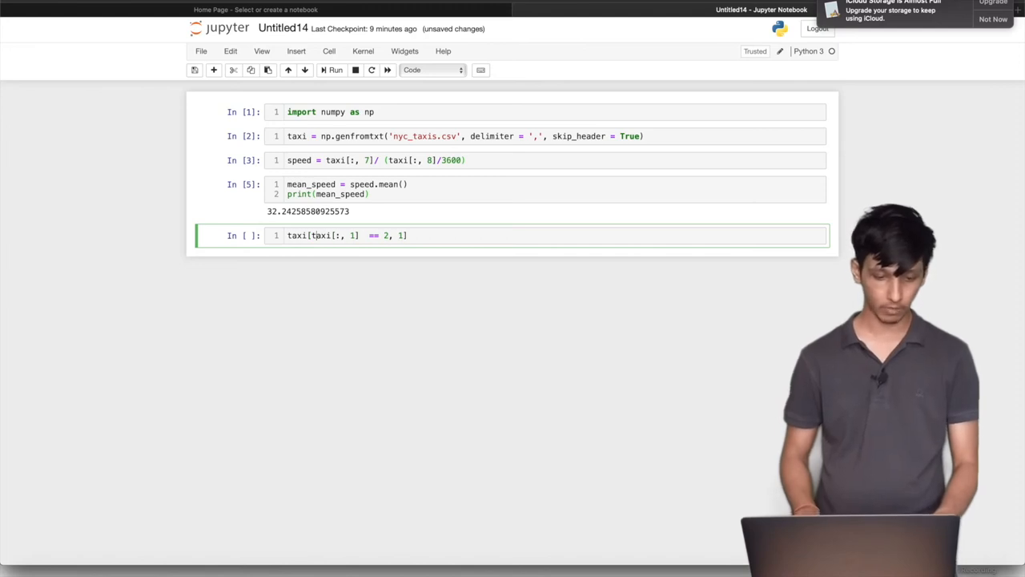
text(rides_feb =)
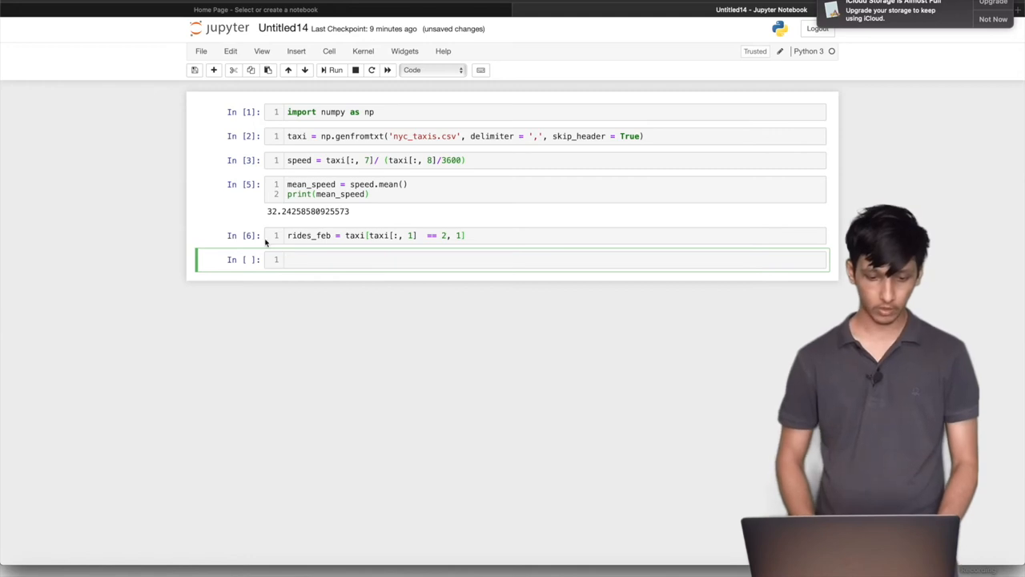
click(468, 236)
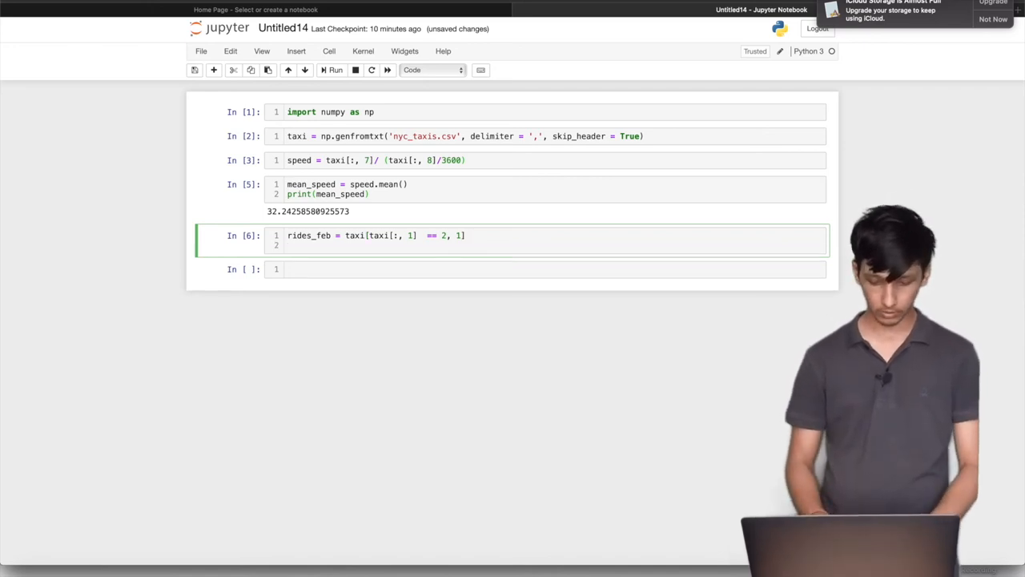
Add `print(rides_feb.shape[0])` to show the February ride count
text(rides)
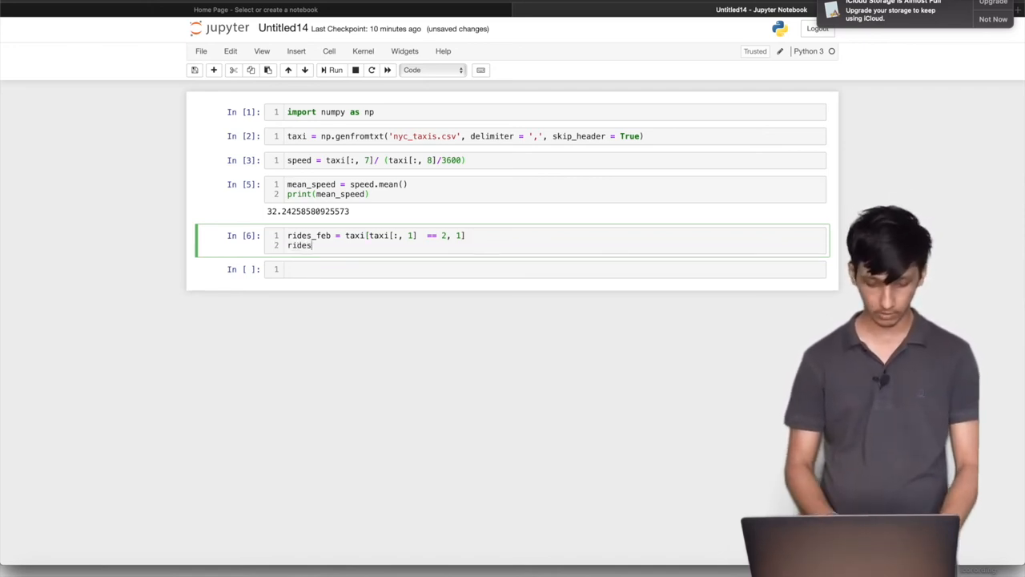
text(_feb)
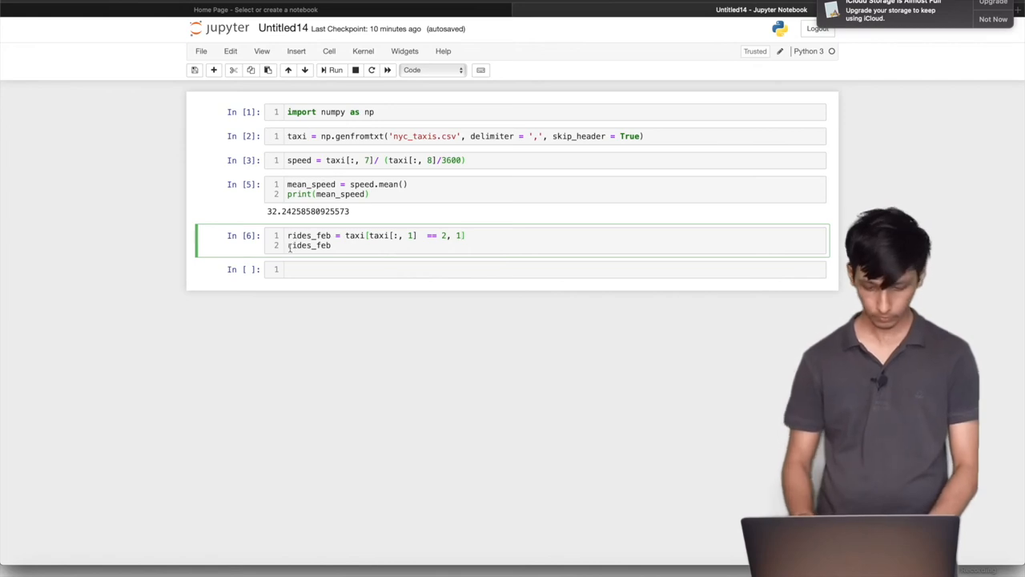
text(print()
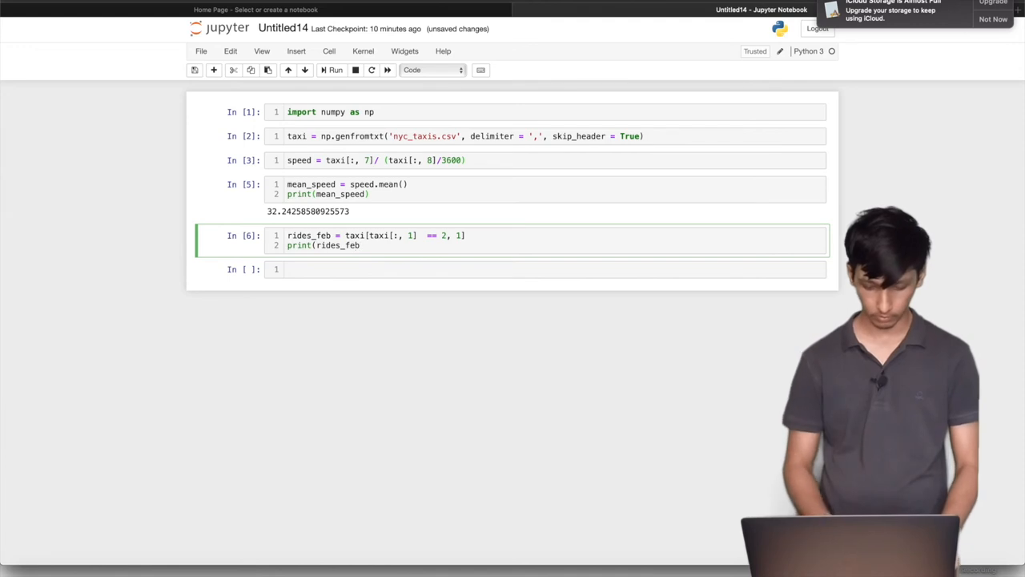
text(.shape)
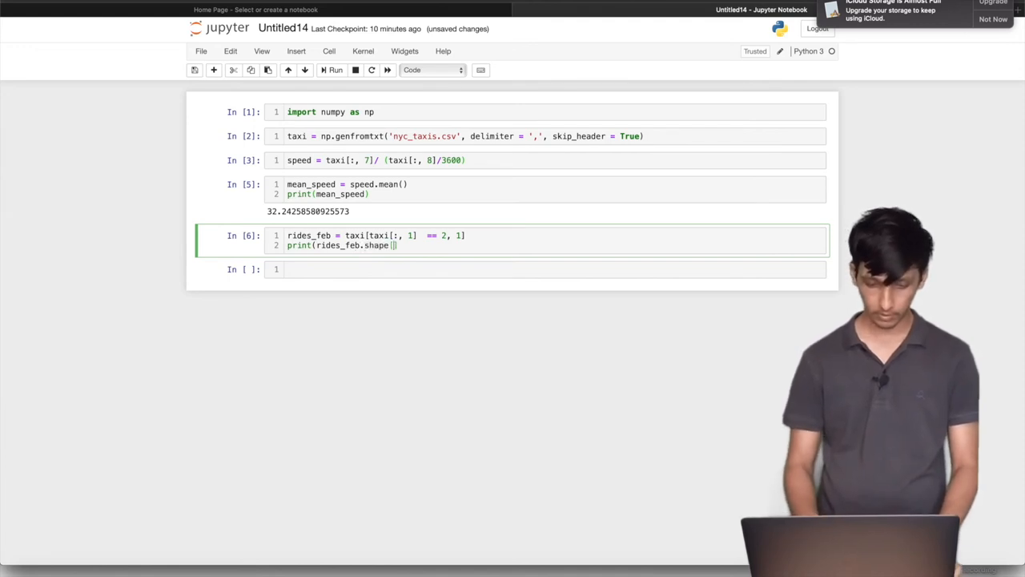
text([0])
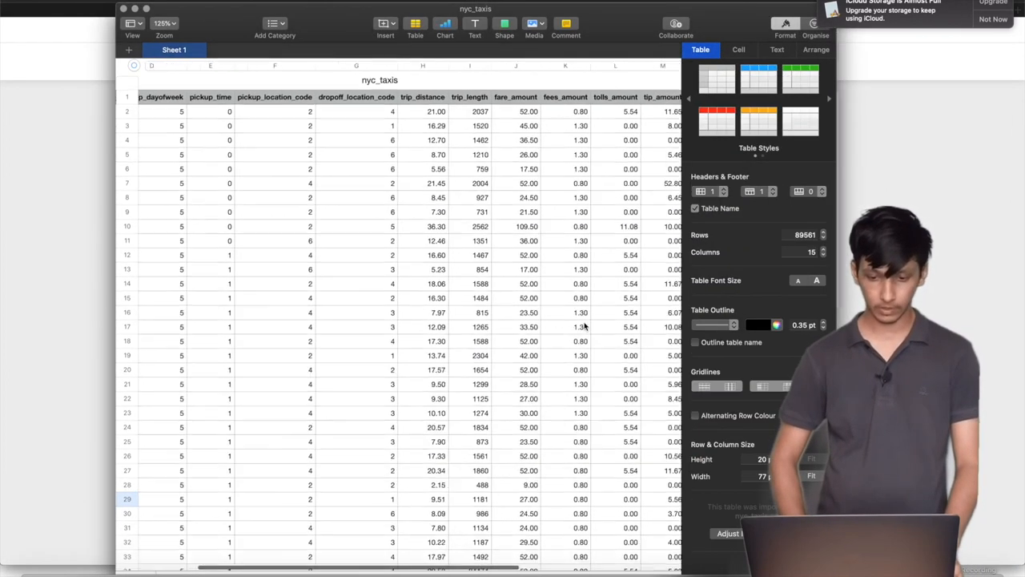
scroll(right, 3)
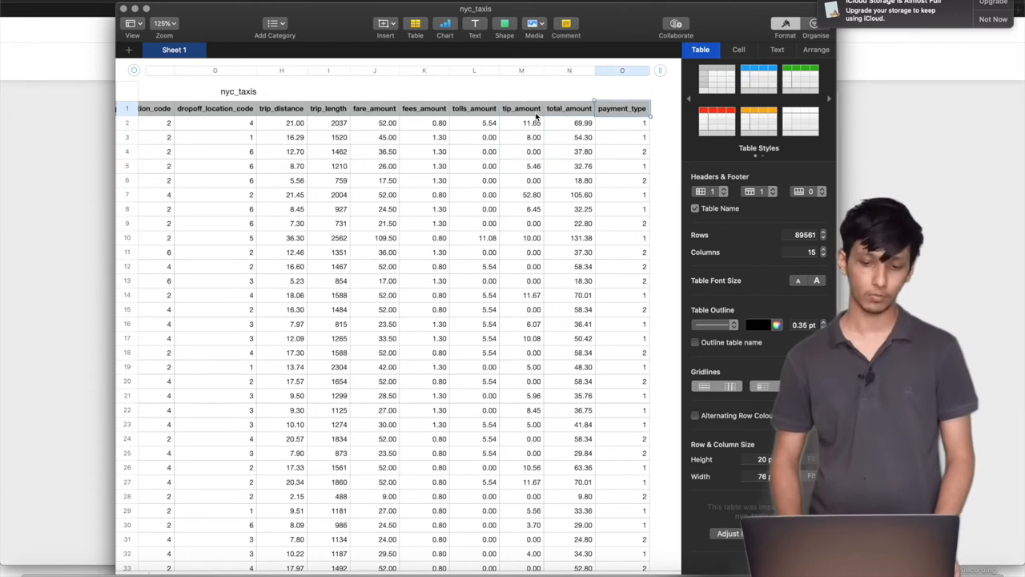
click(522, 122)
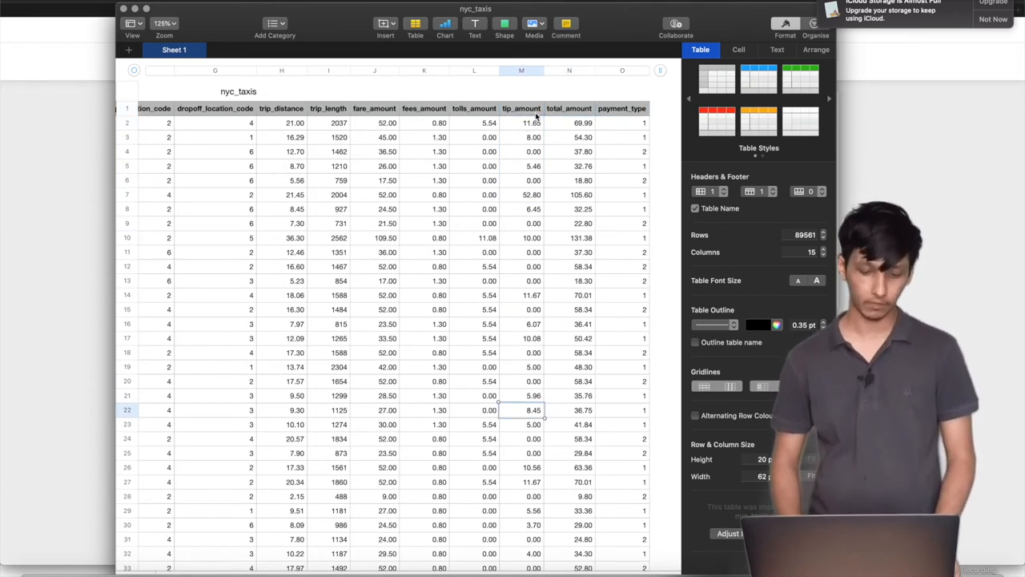
scroll(down, 3)
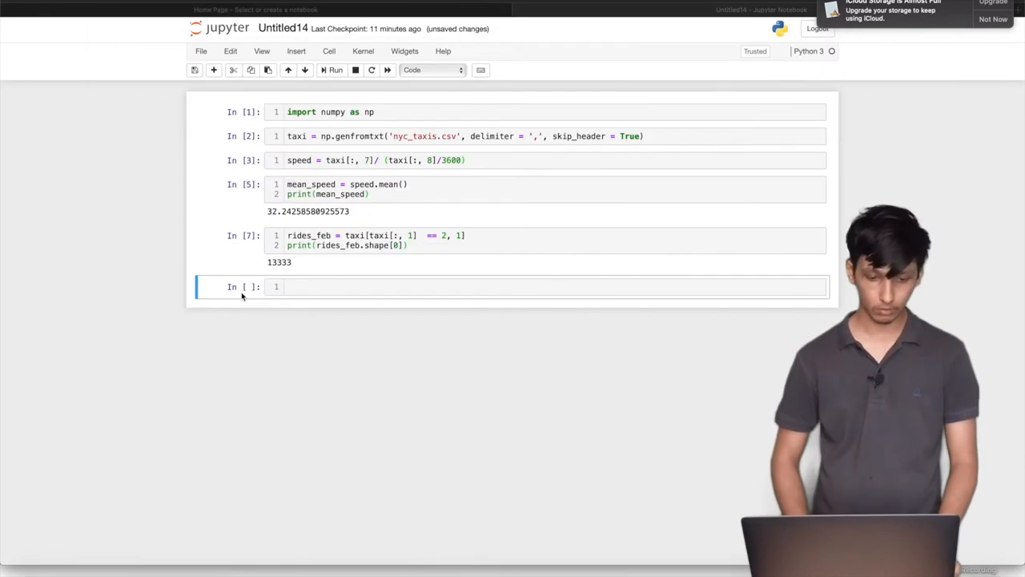
Write the tip filter `taxi[:, -3] > 50, -3]` in a new cell
click(321, 286)
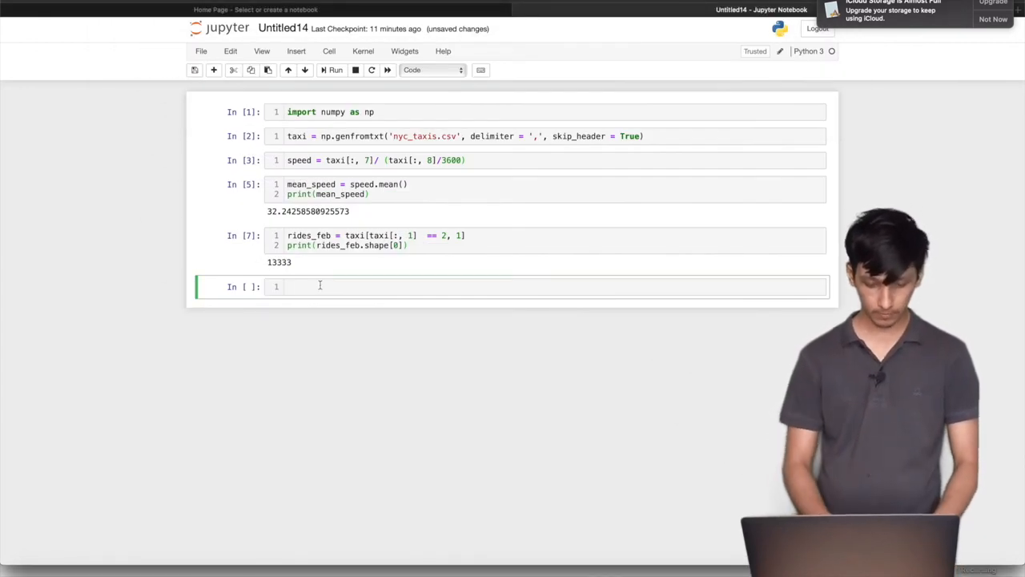
text(taxi[])
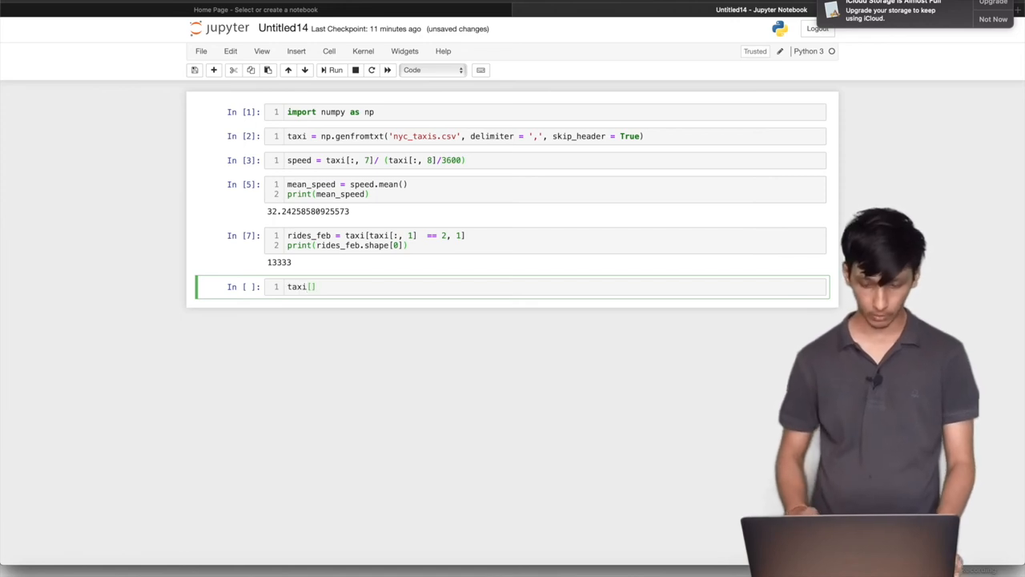
text(:)
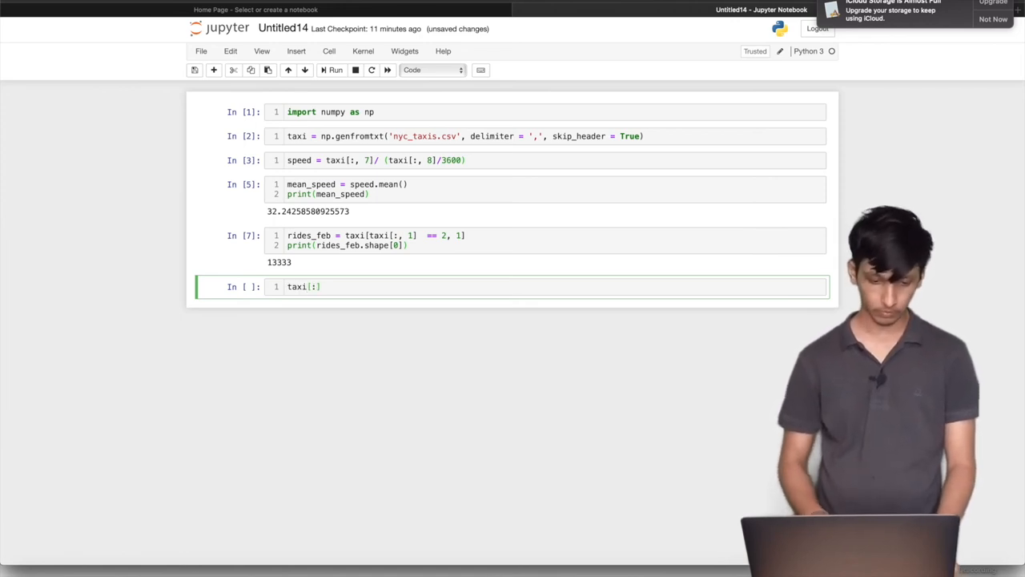
text(,)
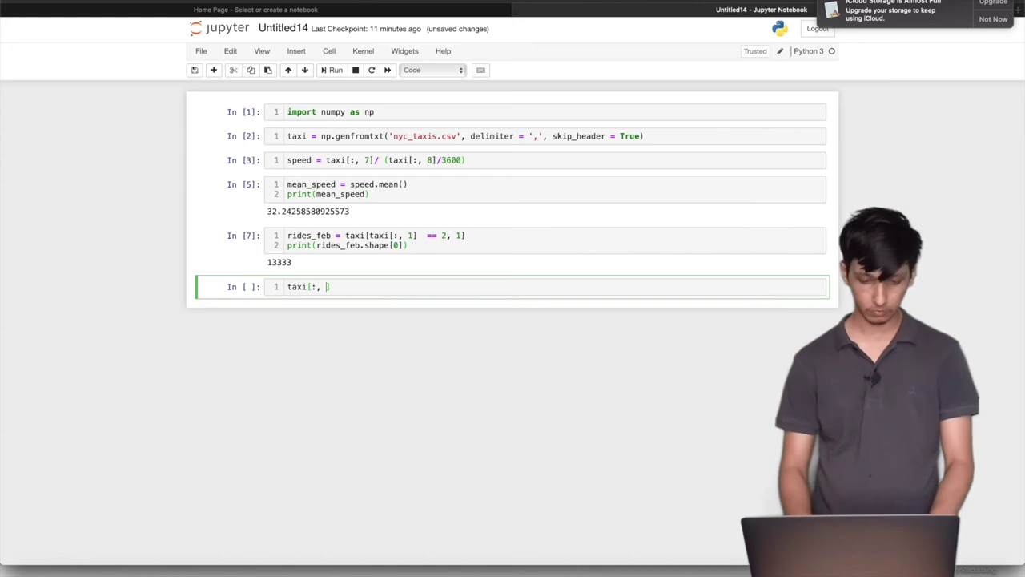
text(-3])
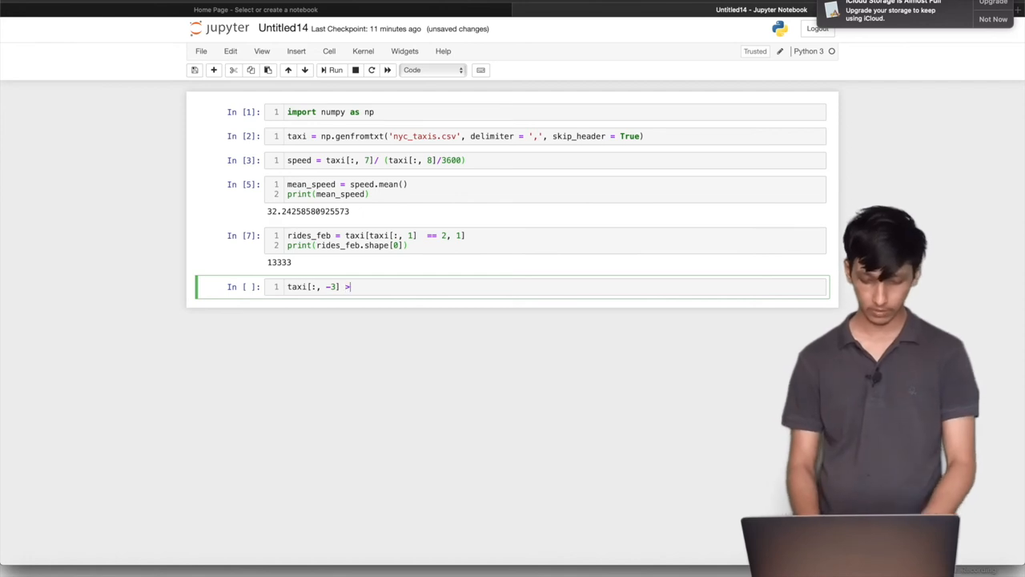
text(50,)
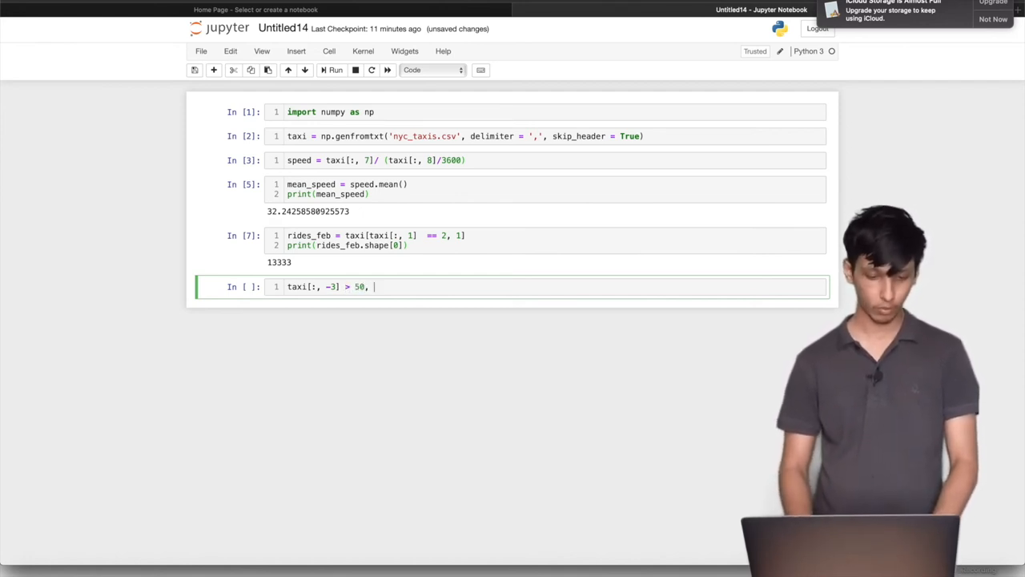
text(-3])
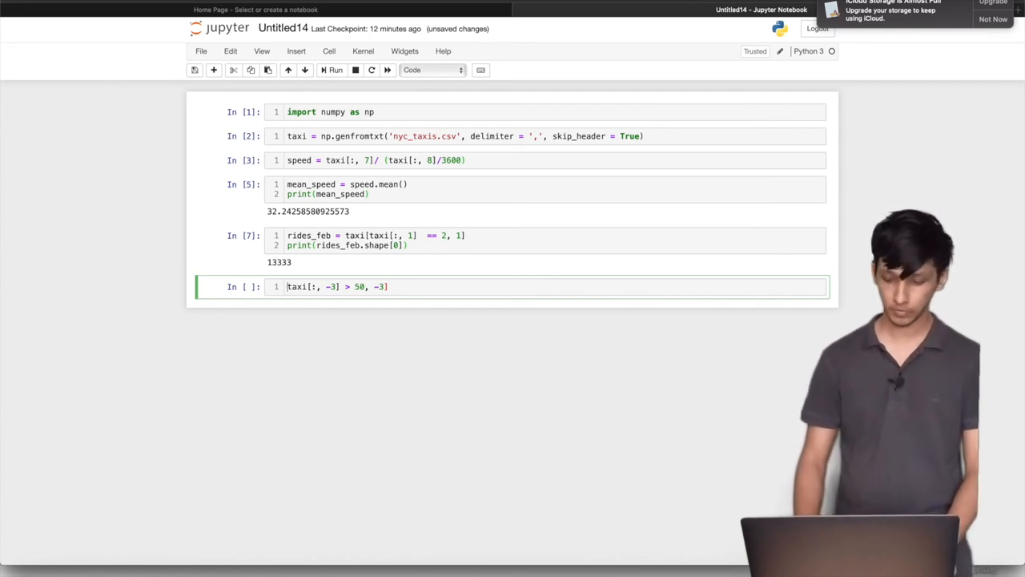
Wrap it as `print(taxi[taxi[:, -3] > 50, -3].shape[0])` to count tips above 50
key(Ctrl+s)
text([)
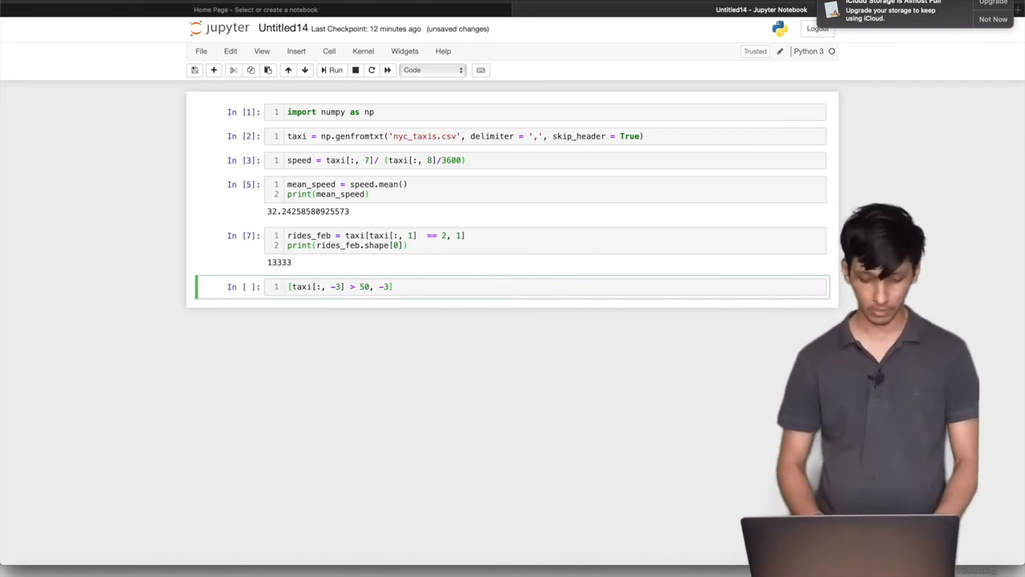
text(taxi)
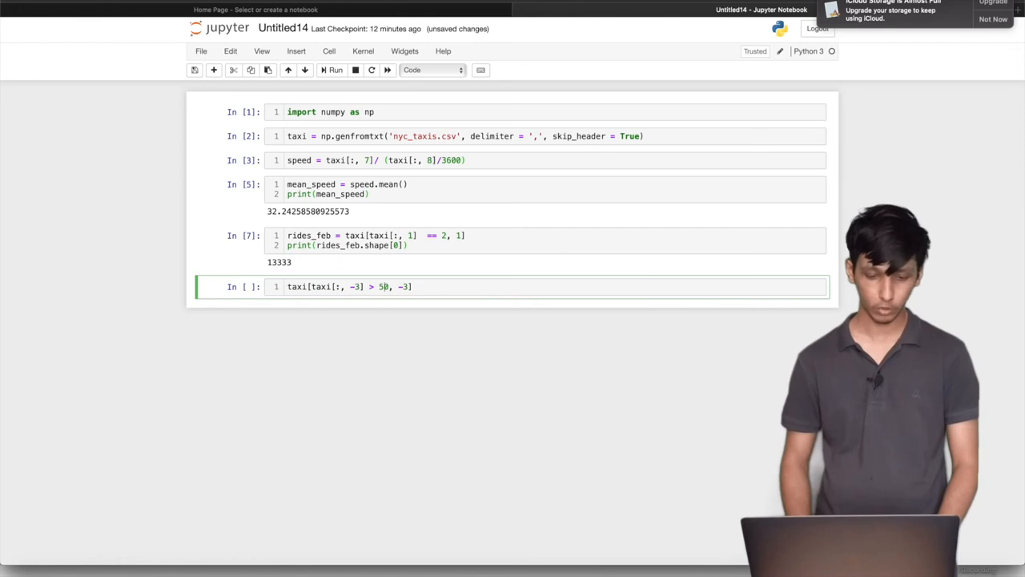
text(0)
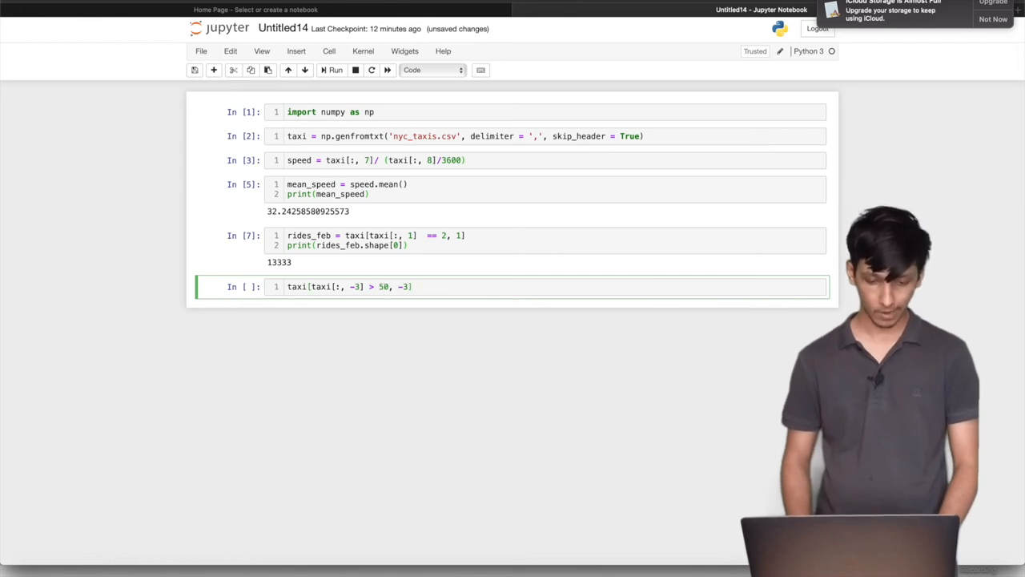
text(.shape[0)
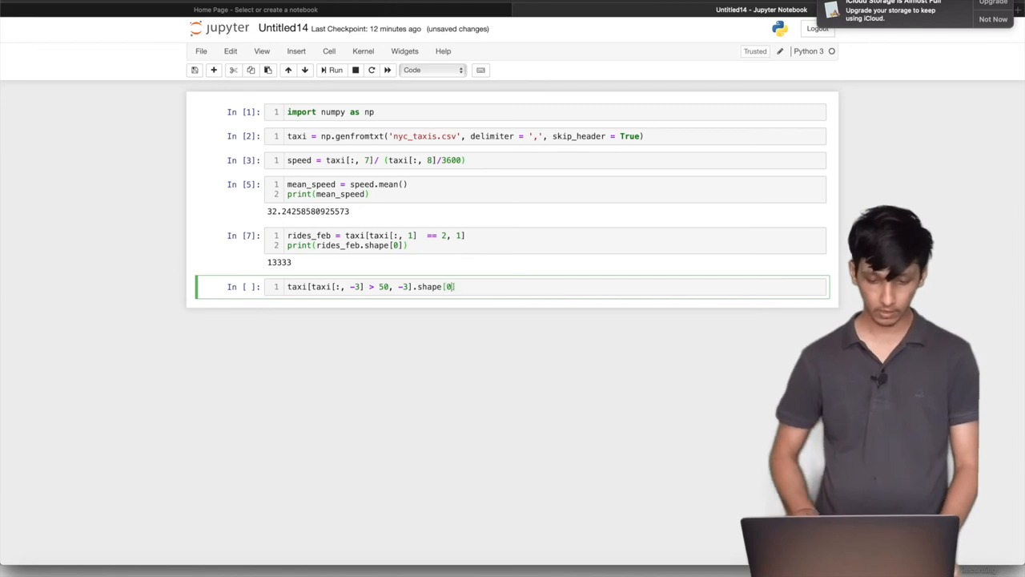
text())
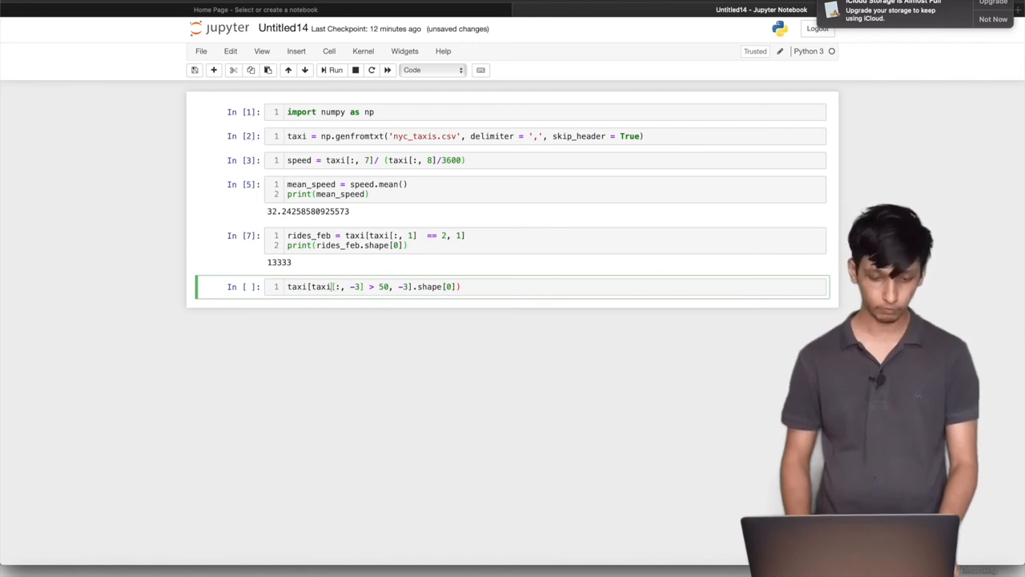
text(()
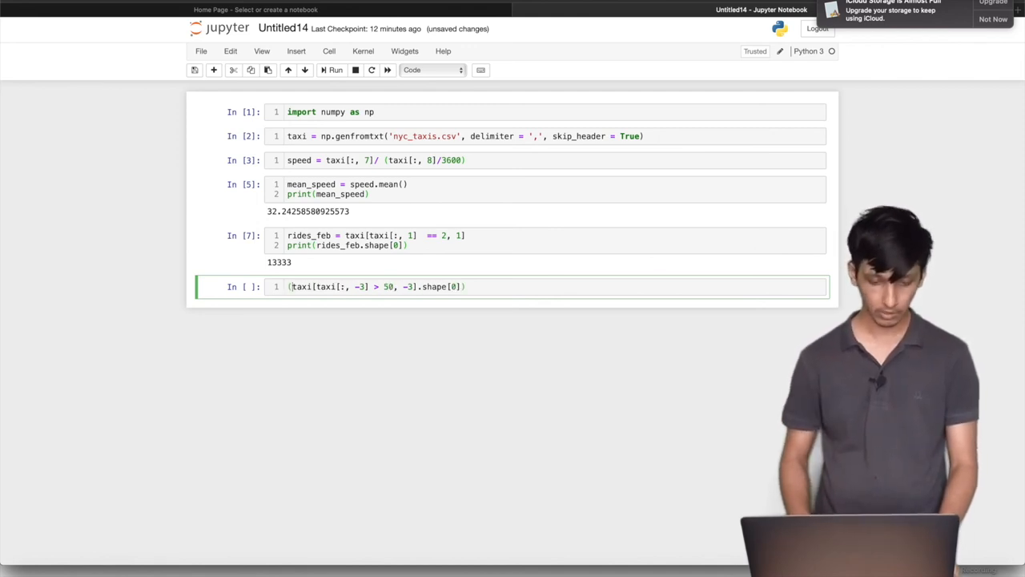
text(print)
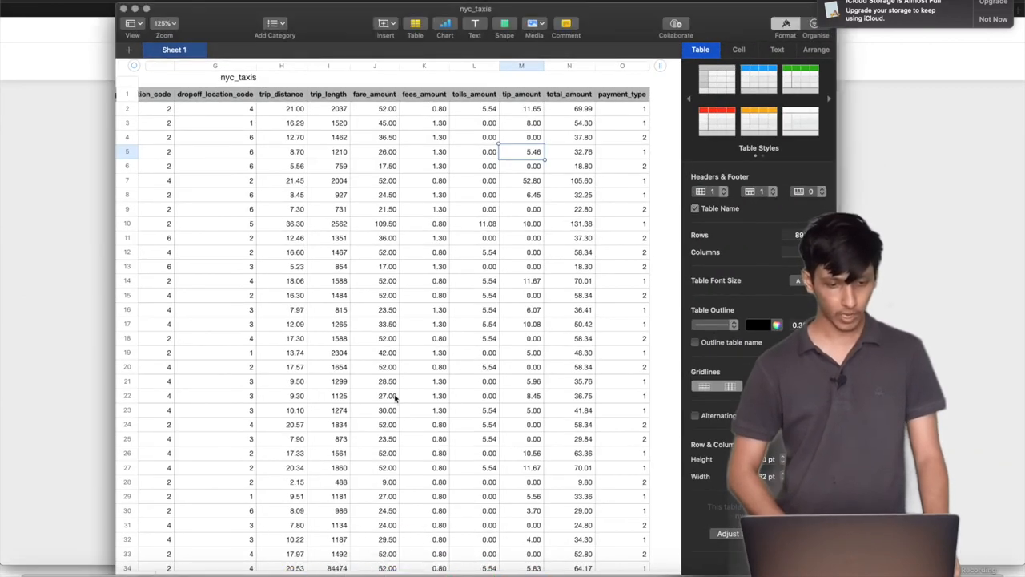
click(423, 324)
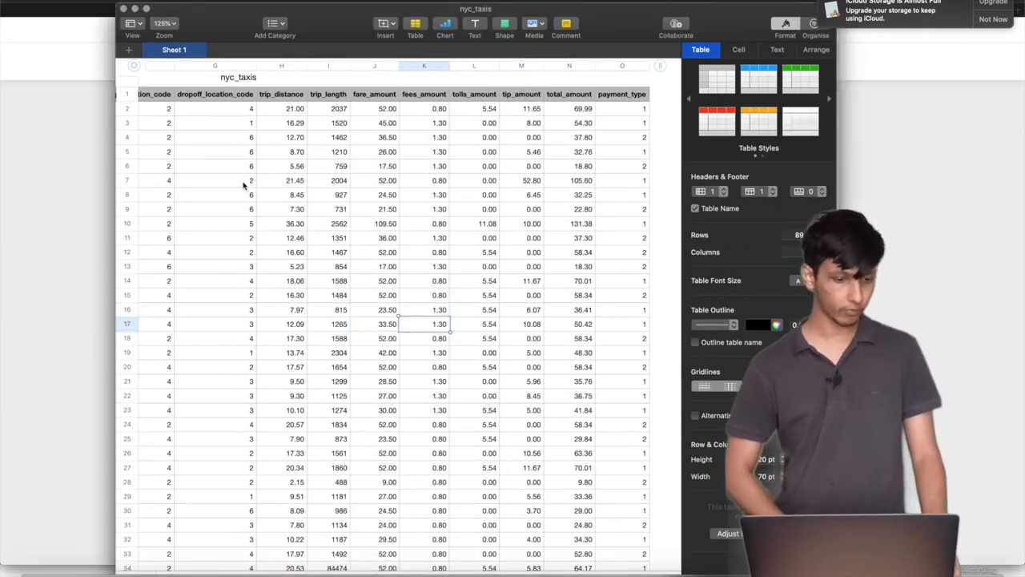
scroll(left, 3)
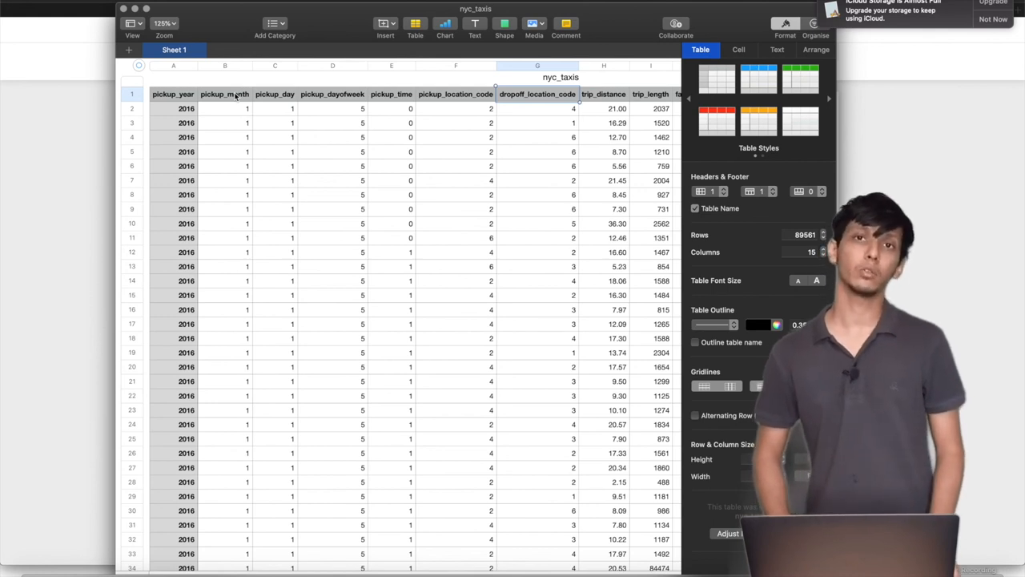
click(536, 195)
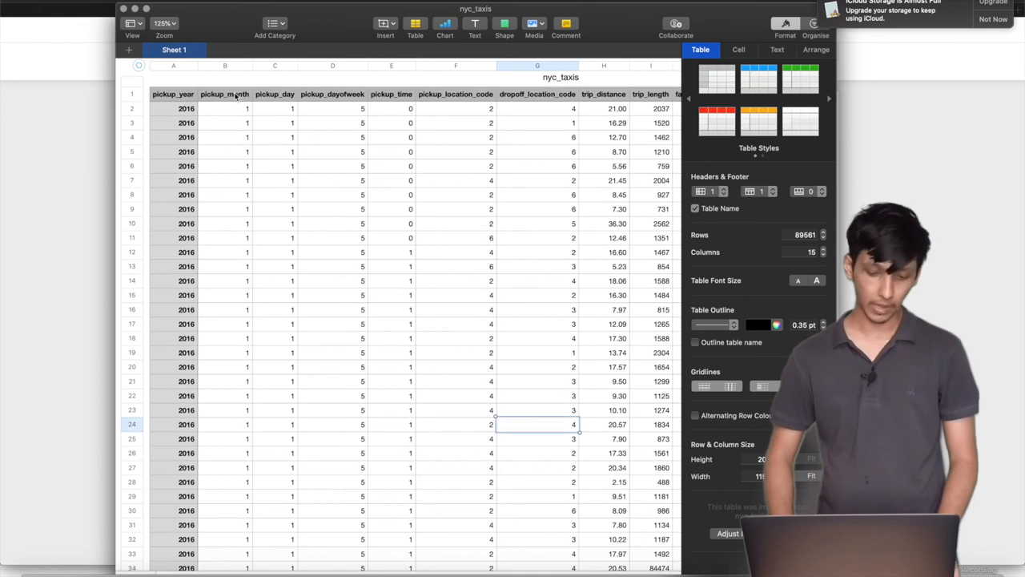
scroll(down, 3)
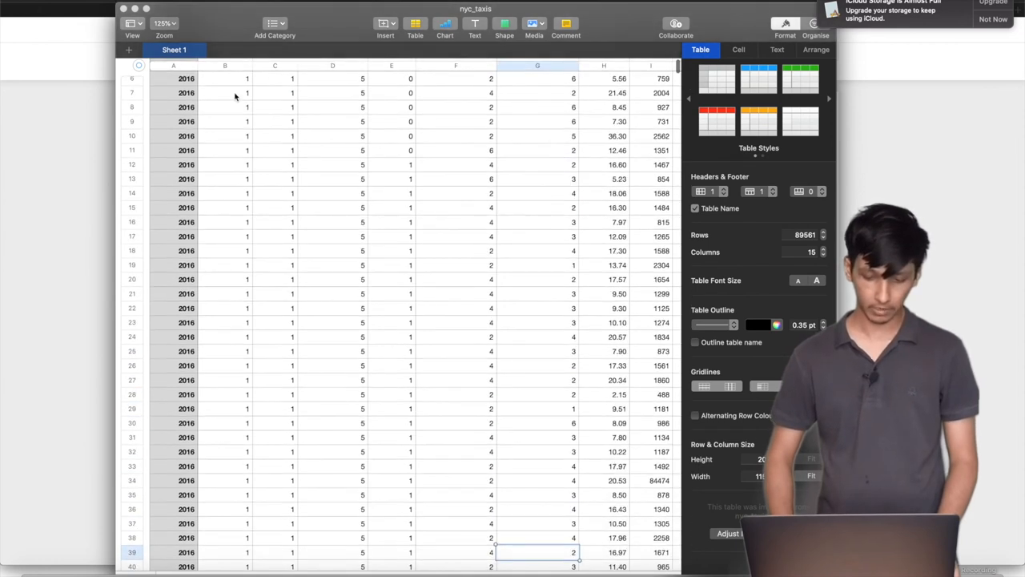
scroll(down, 3)
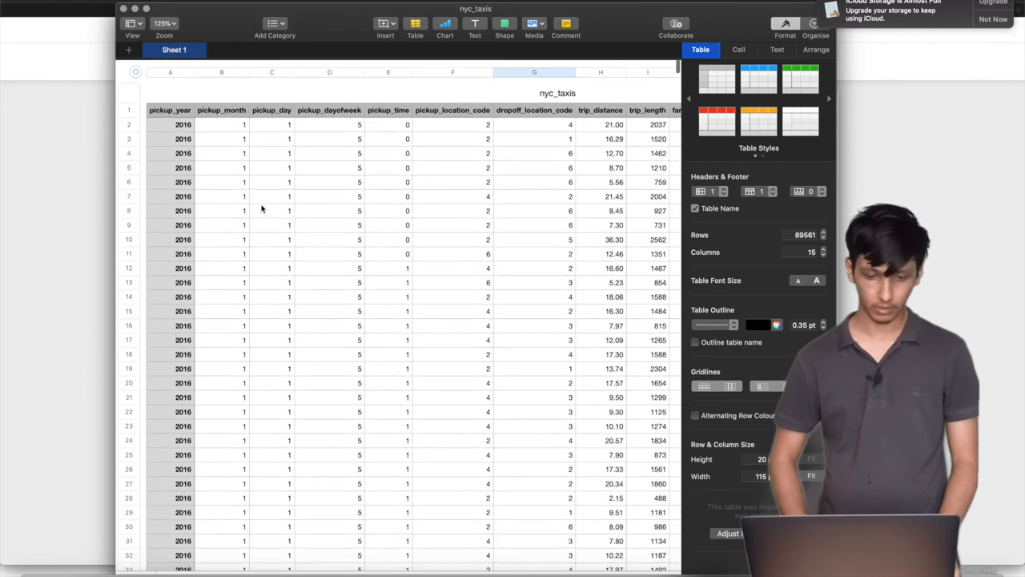
click(536, 151)
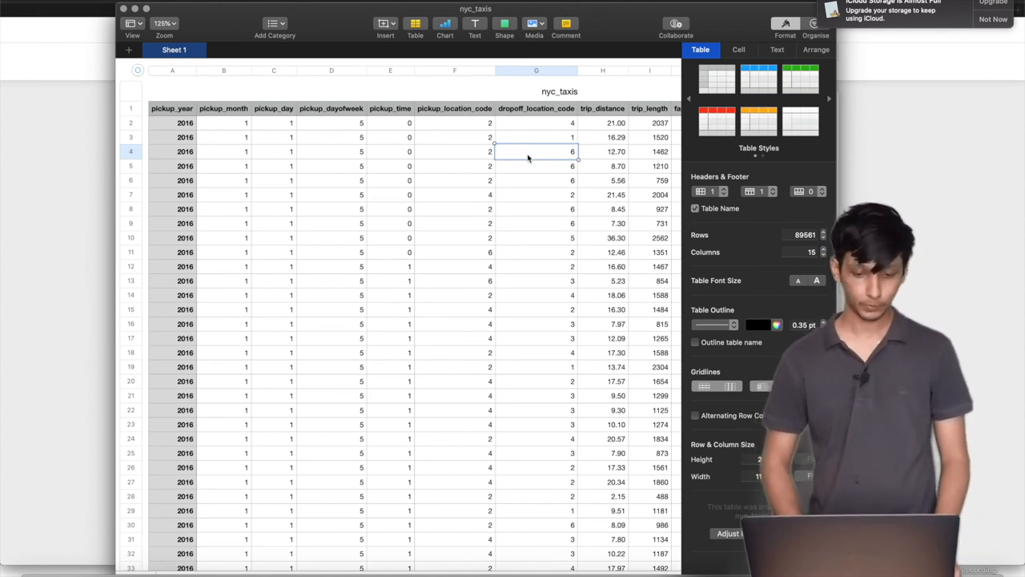
mouse_move(420, 221)
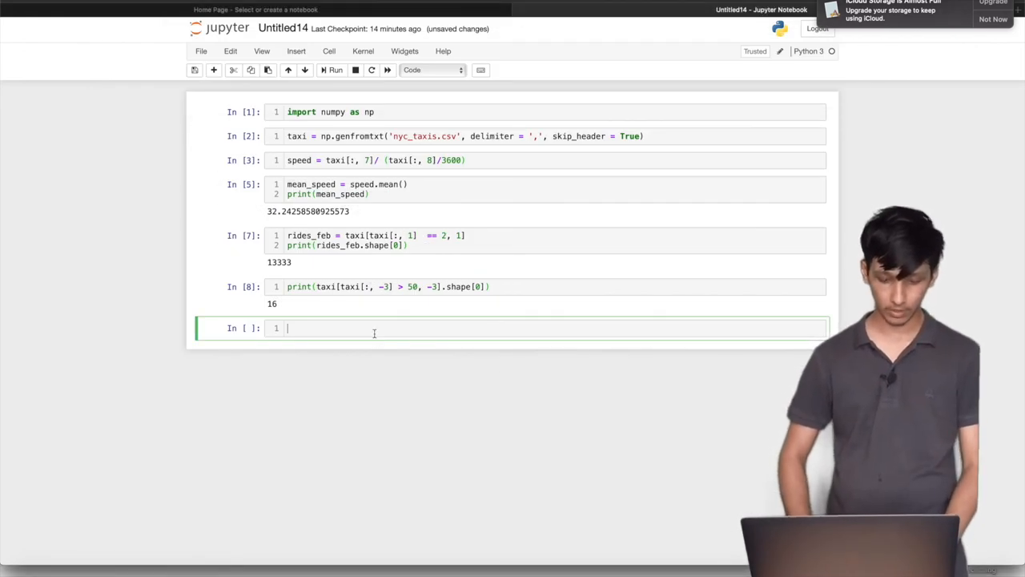
Write the drop-off filter `taxi[:, 6] == 2, 6]` in a new cell
text(tax)
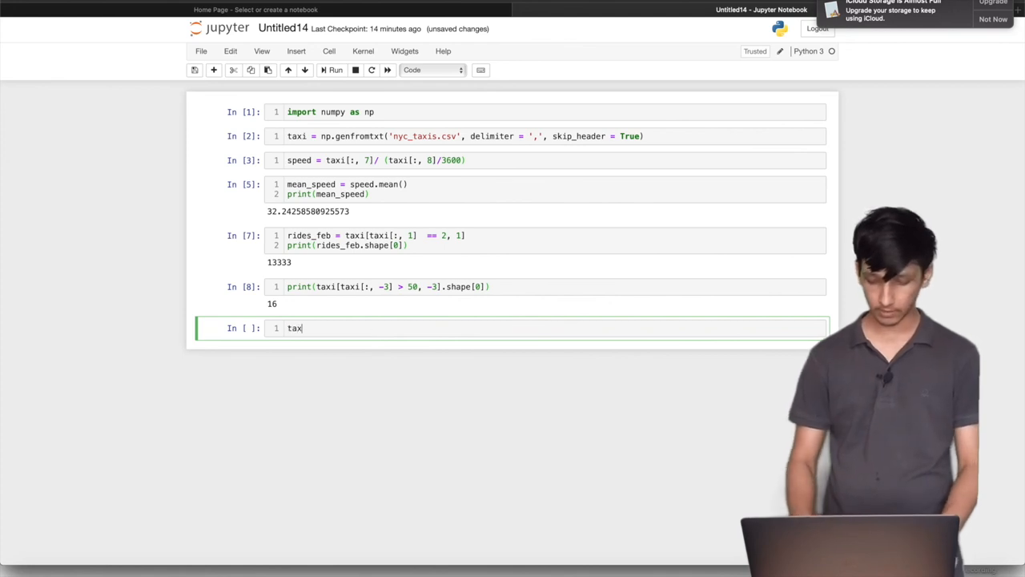
text(i[)
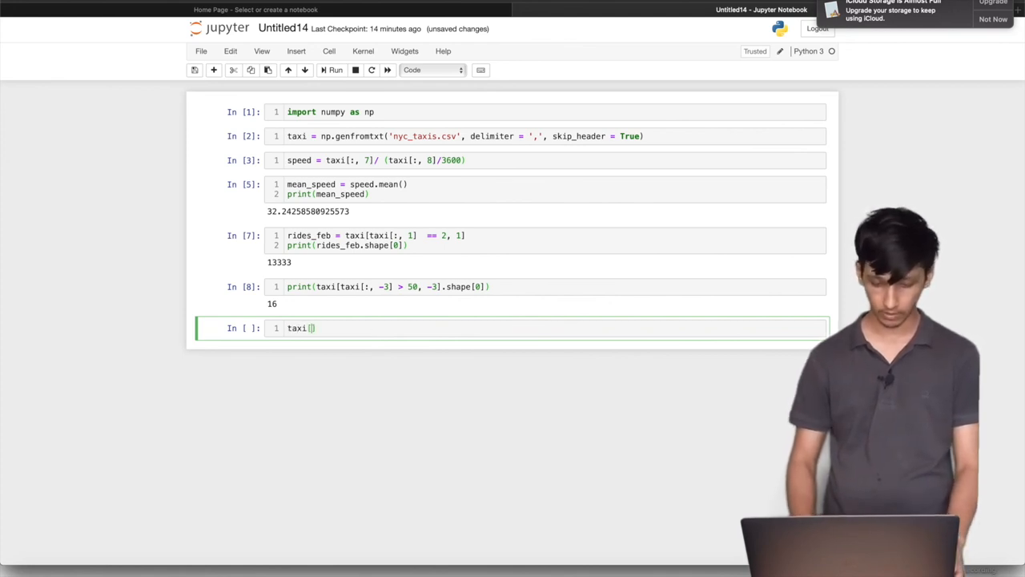
text(:,)
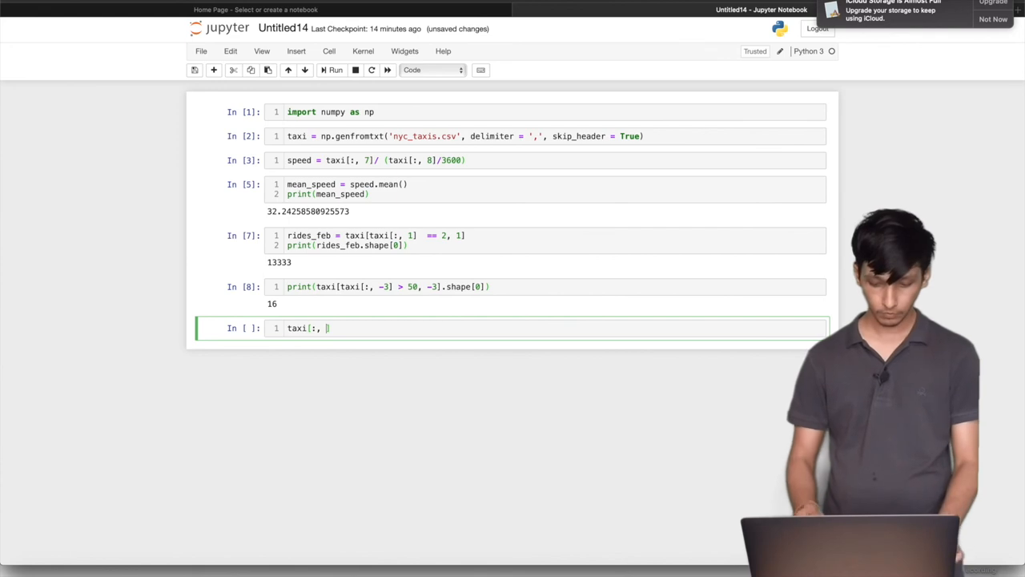
text(6)
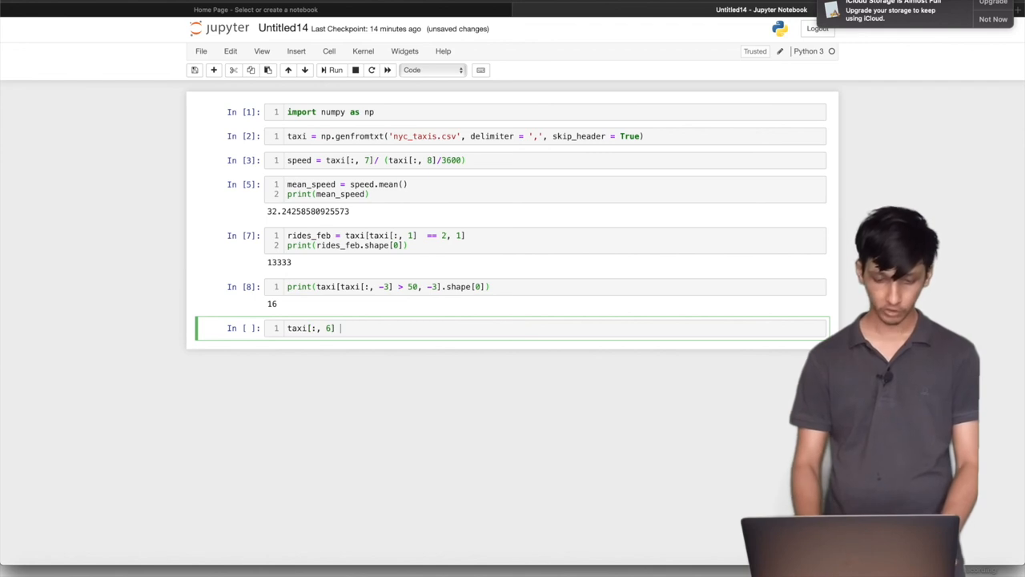
text(== 2)
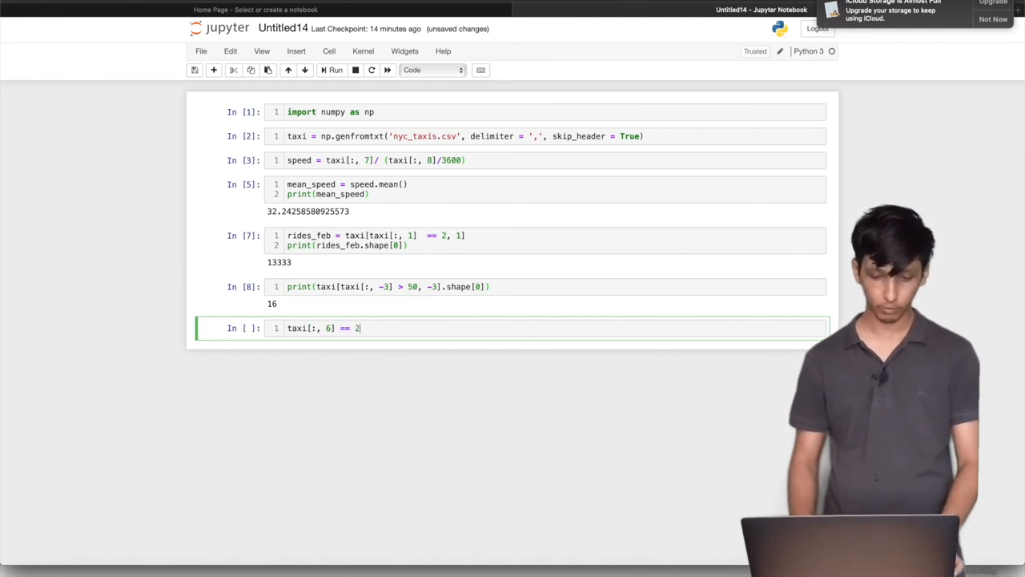
text(,)
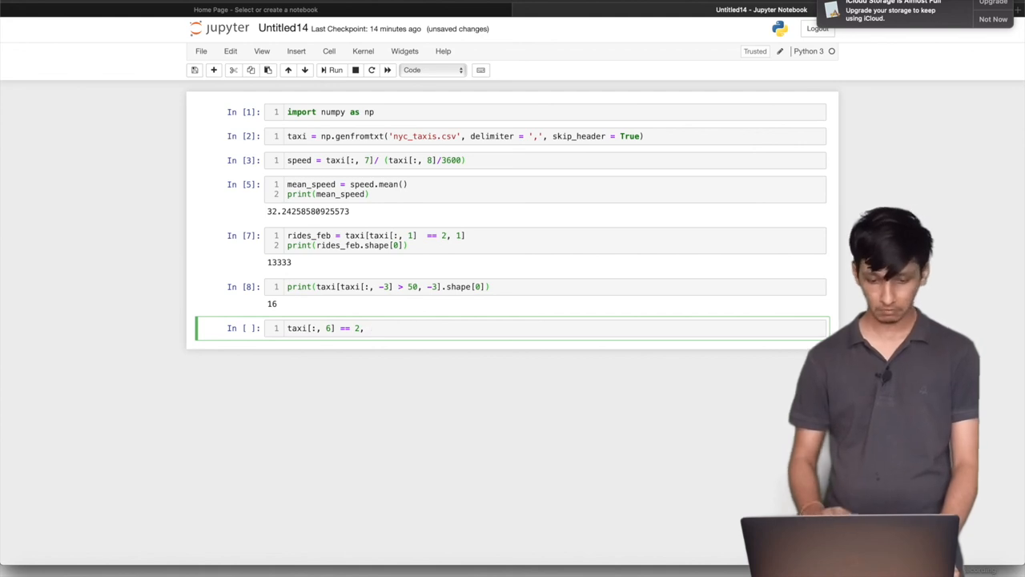
text(6)
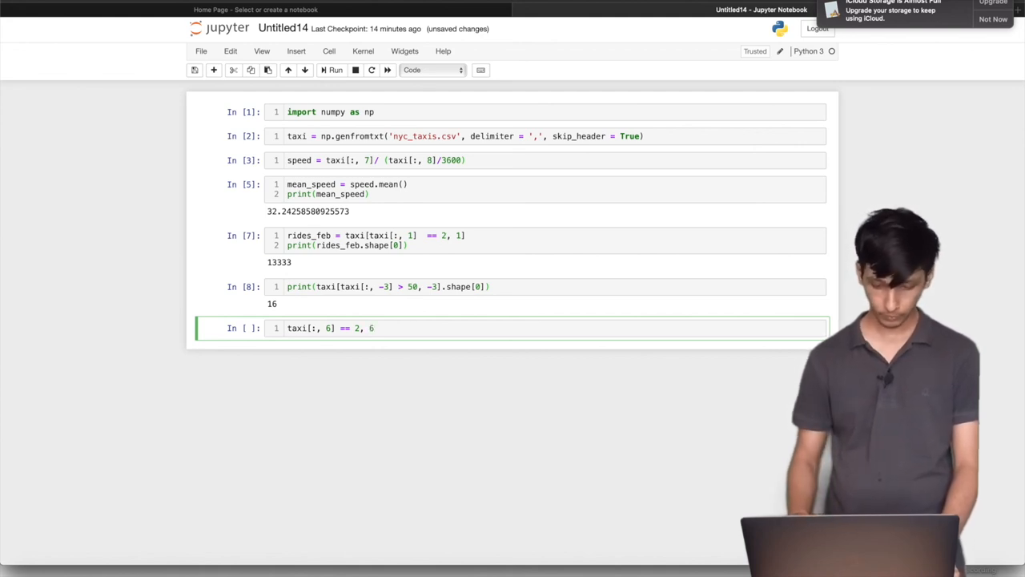
text(])
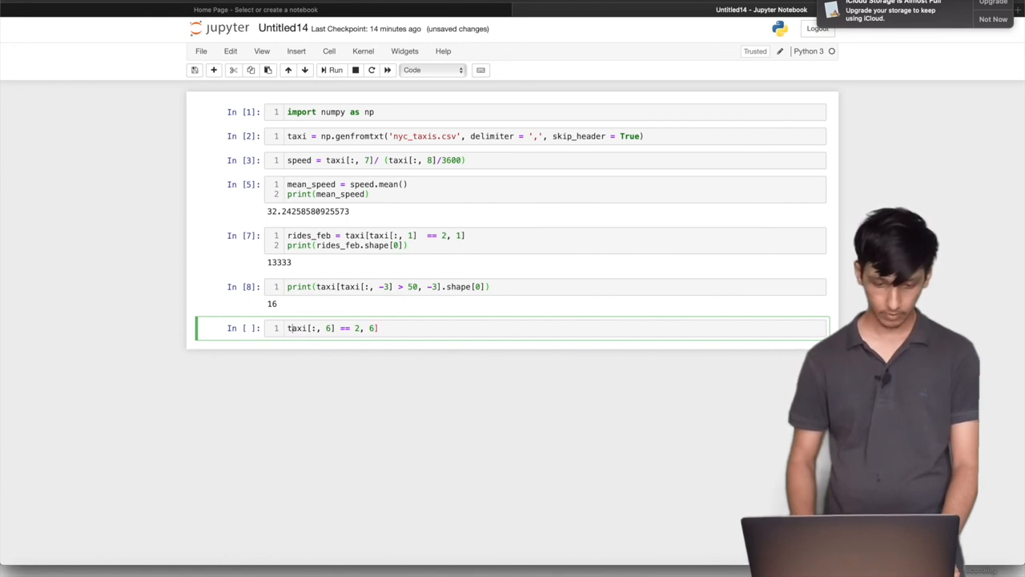
Wrap it as `print(taxi[taxi[:, 6] == 2, 6].shape[0])` to count code-2 drop-offs
text([)
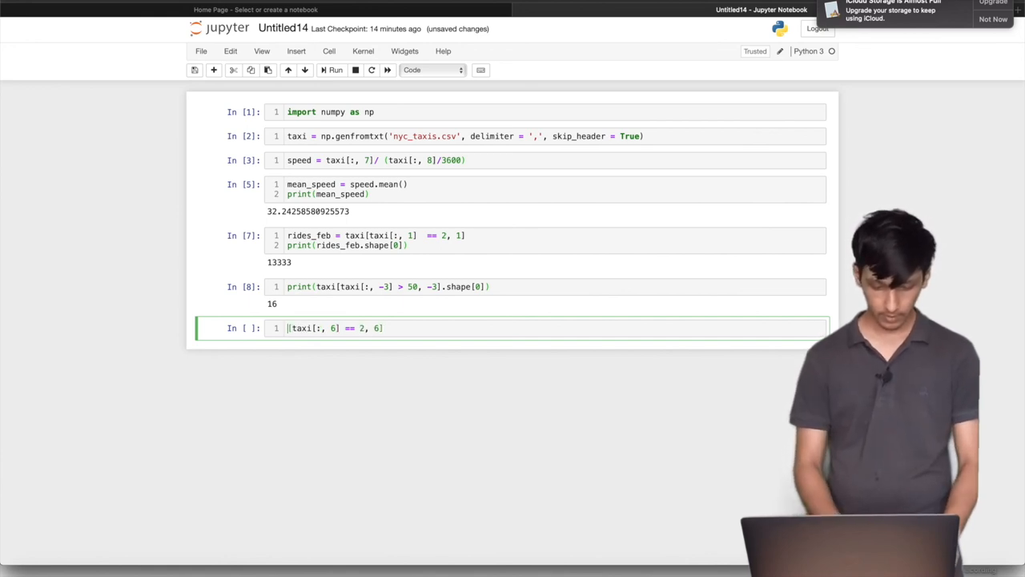
text(taxi)
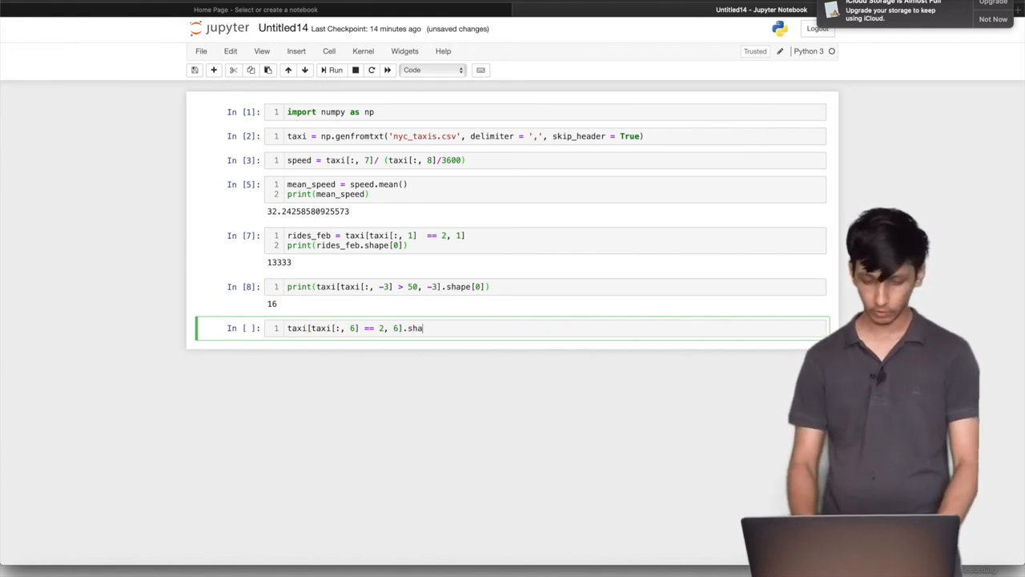
text(pe[0])
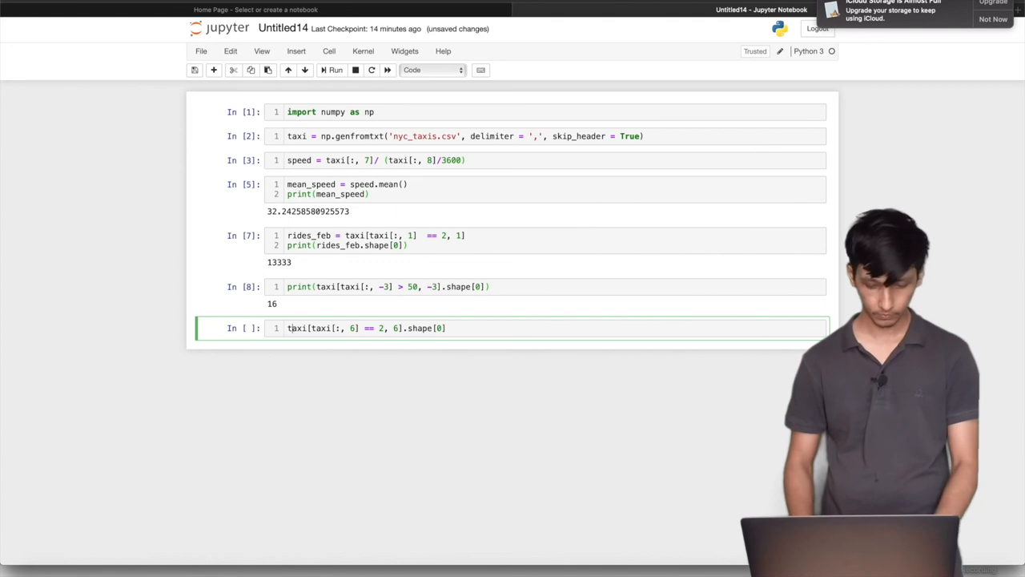
text(print()
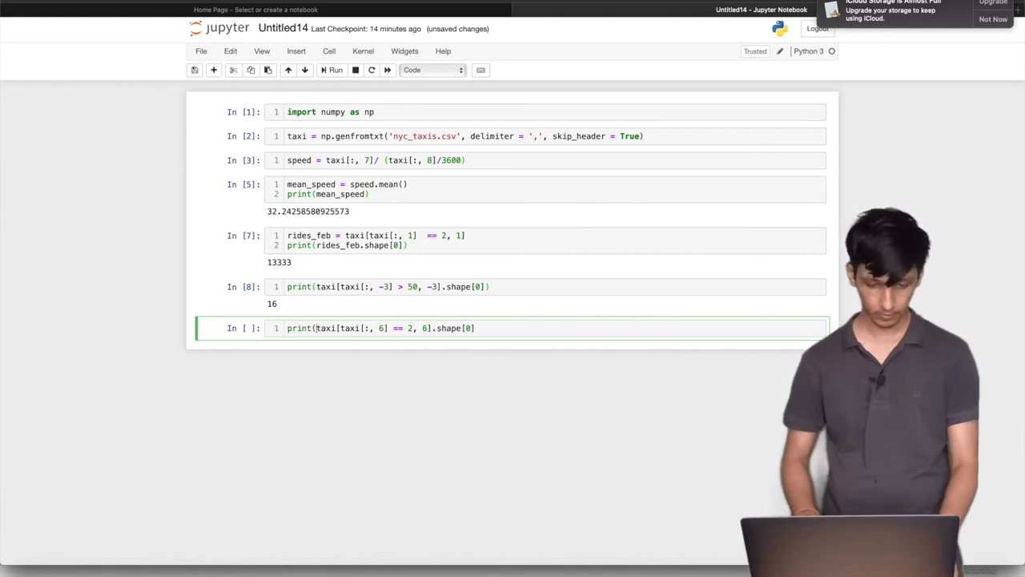